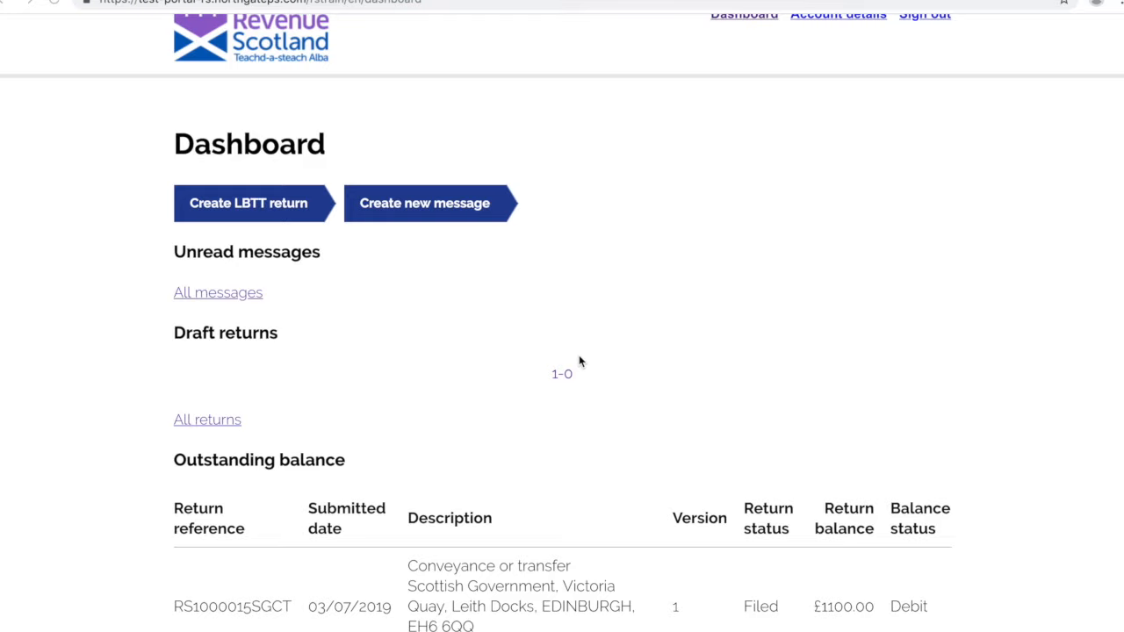
Step: Show the All returns list with reference and submitted-date filters and the two filed LBTT returns
{"action": "scroll", "scroll_direction": "down", "scroll_amount": 3}
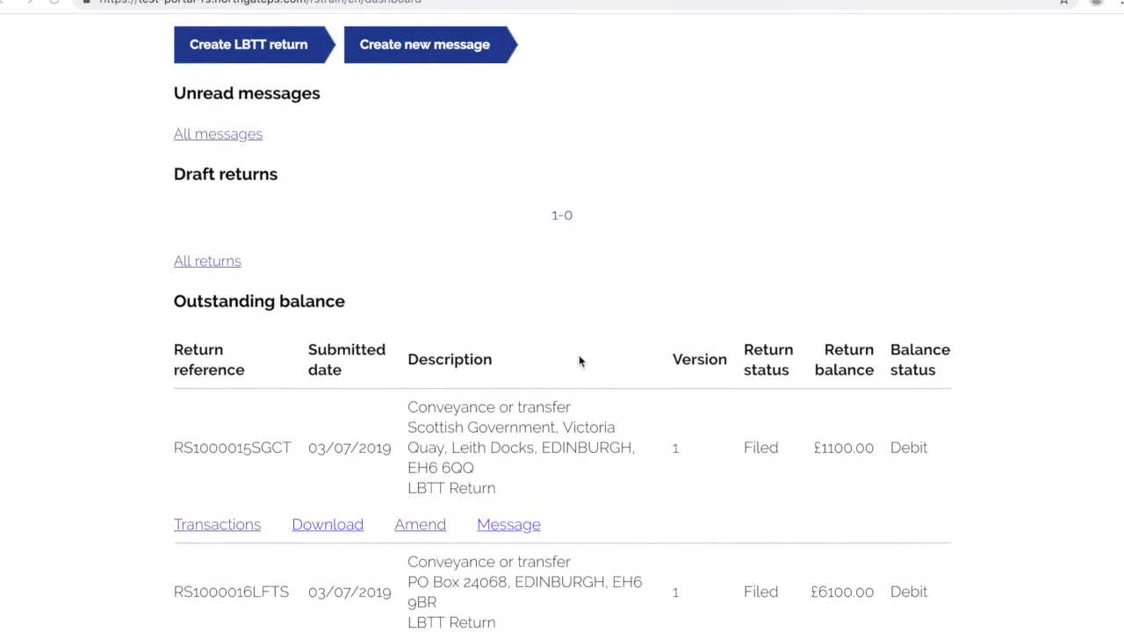
{"action": "scroll", "scroll_direction": "down", "scroll_amount": 3}
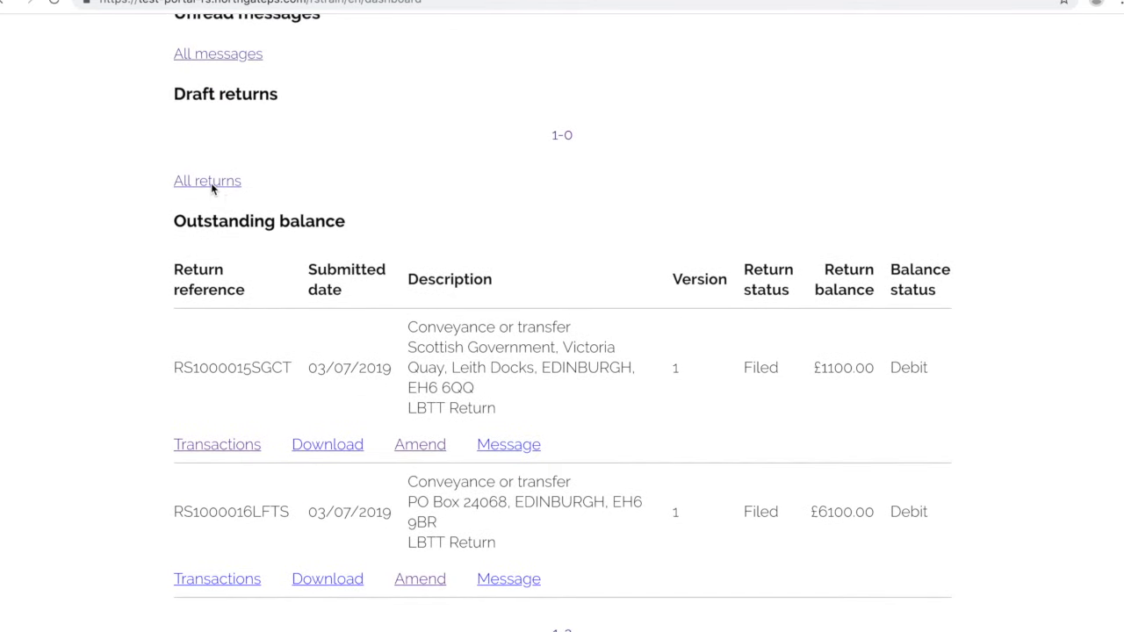
{"action": "left_click", "coordinate": [207, 181]}
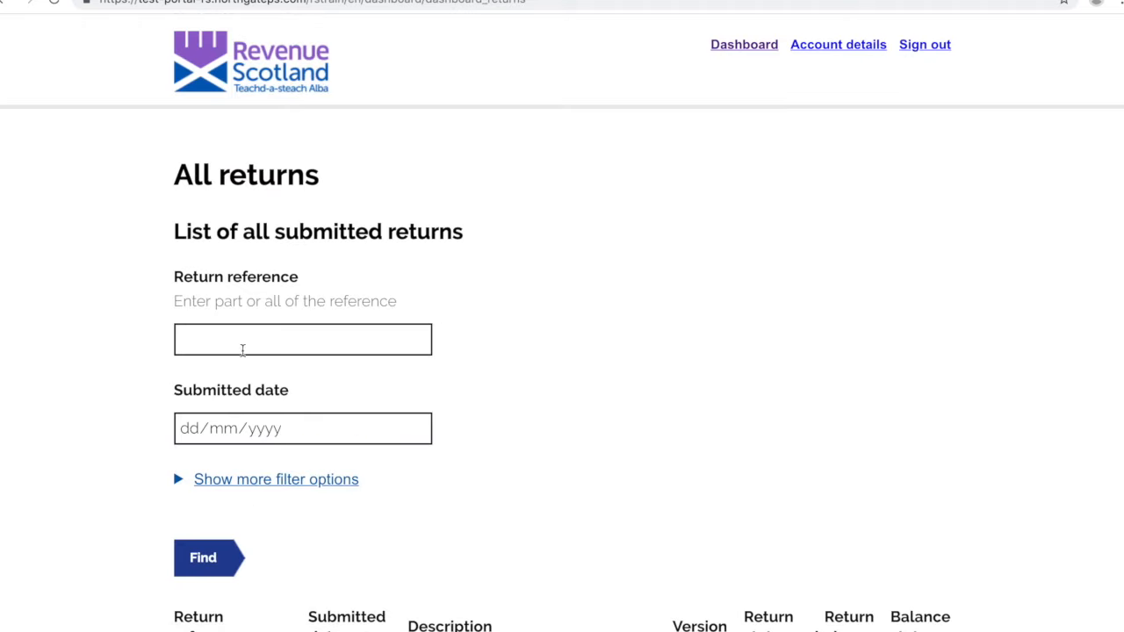
{"action": "left_click", "coordinate": [302, 341]}
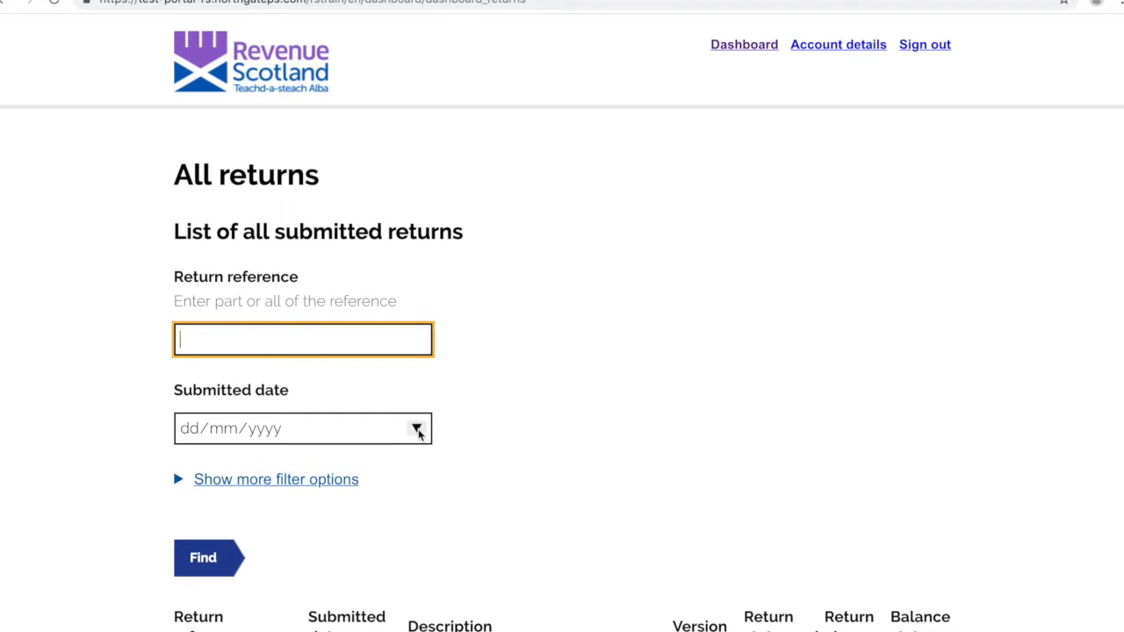
{"action": "left_click", "coordinate": [416, 428]}
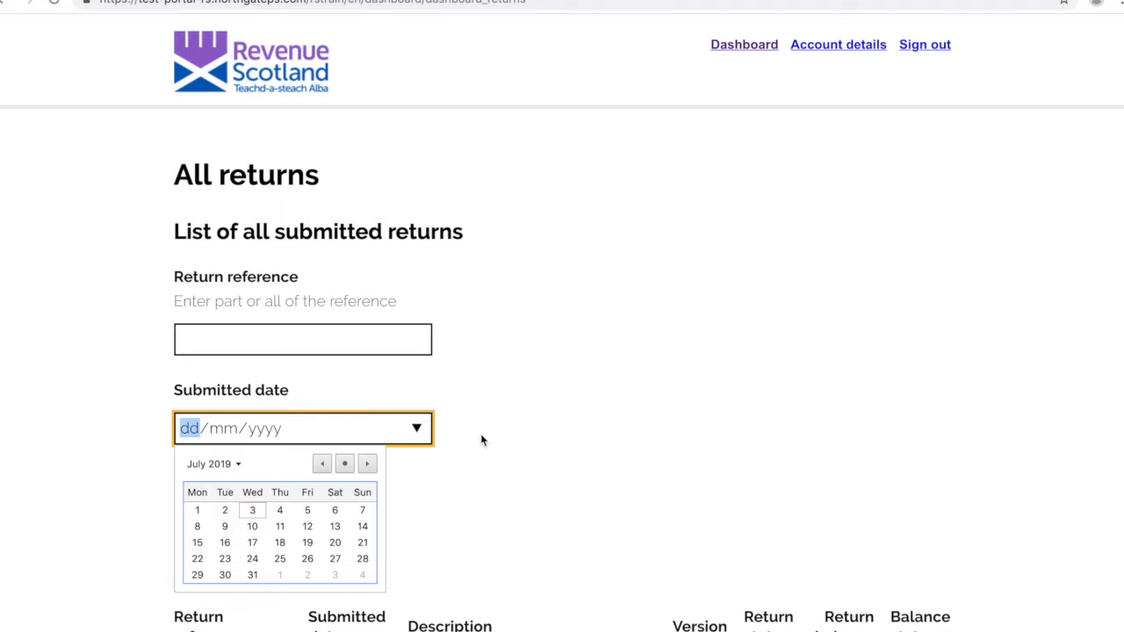
{"action": "scroll", "scroll_direction": "down", "scroll_amount": 3}
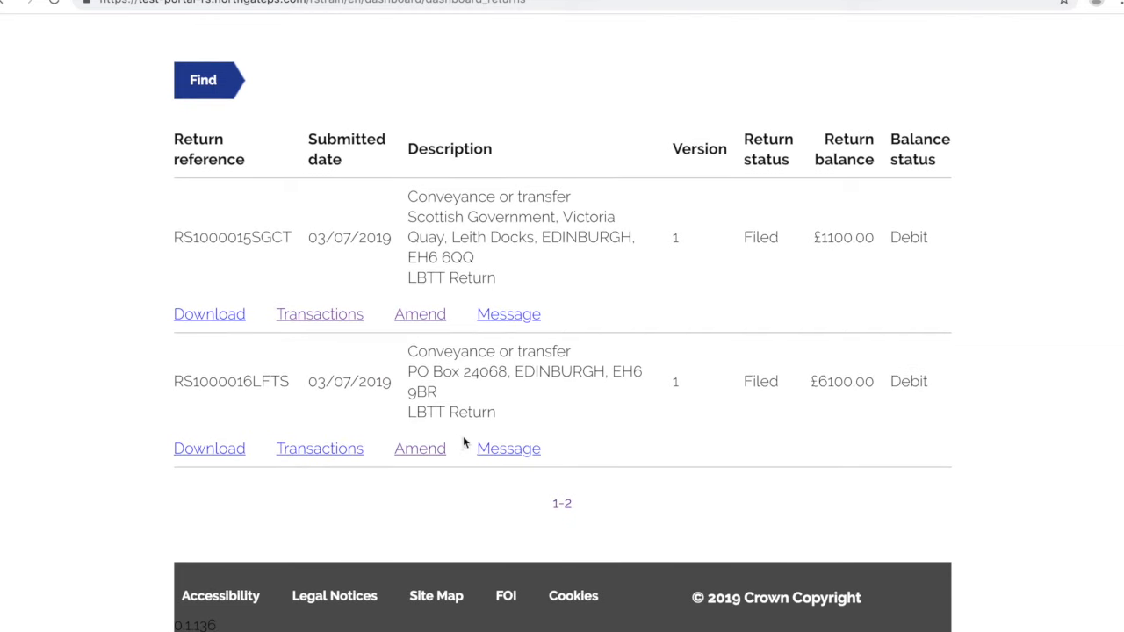
{"action": "mouse_move", "coordinate": [420, 450]}
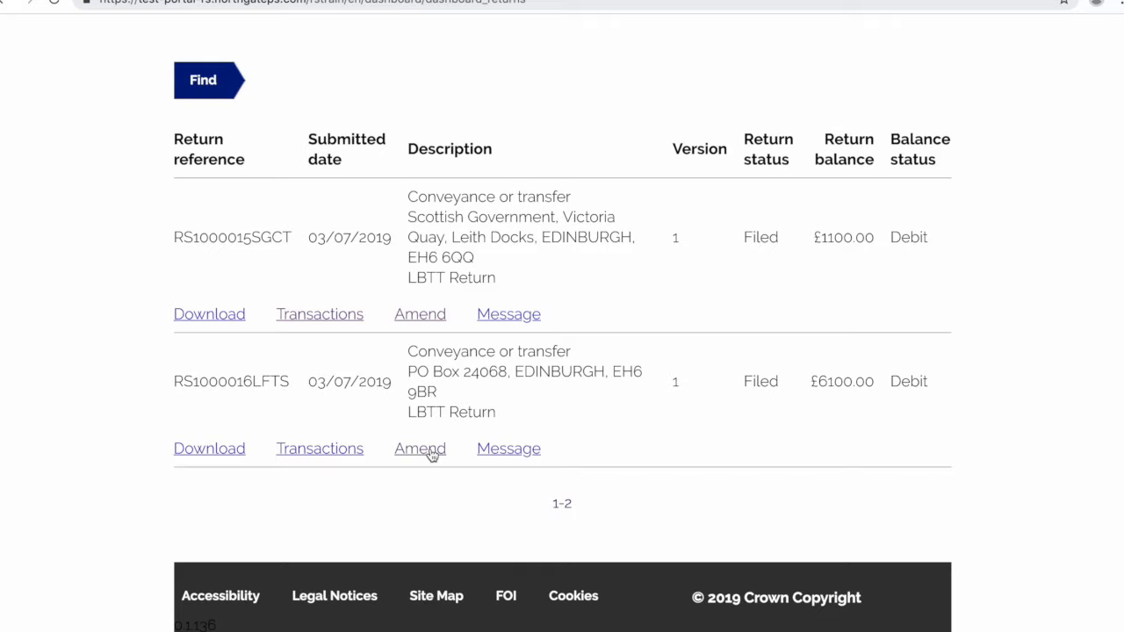
{"action": "left_click", "coordinate": [420, 447]}
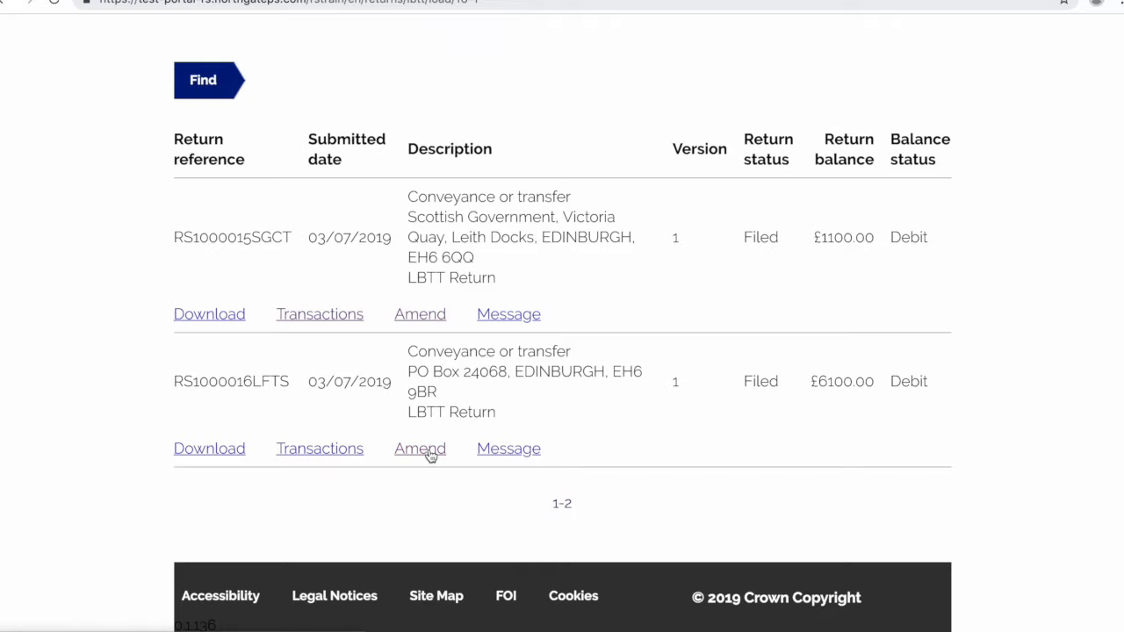
{"action": "left_click", "coordinate": [420, 449]}
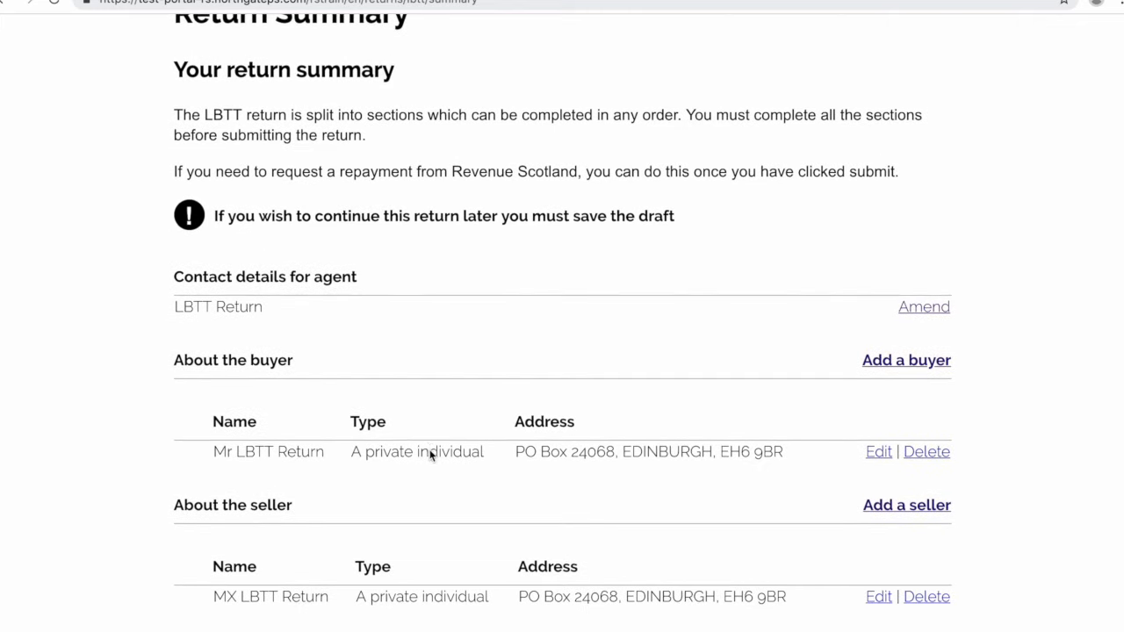
{"action": "scroll", "scroll_direction": "down", "scroll_amount": 3}
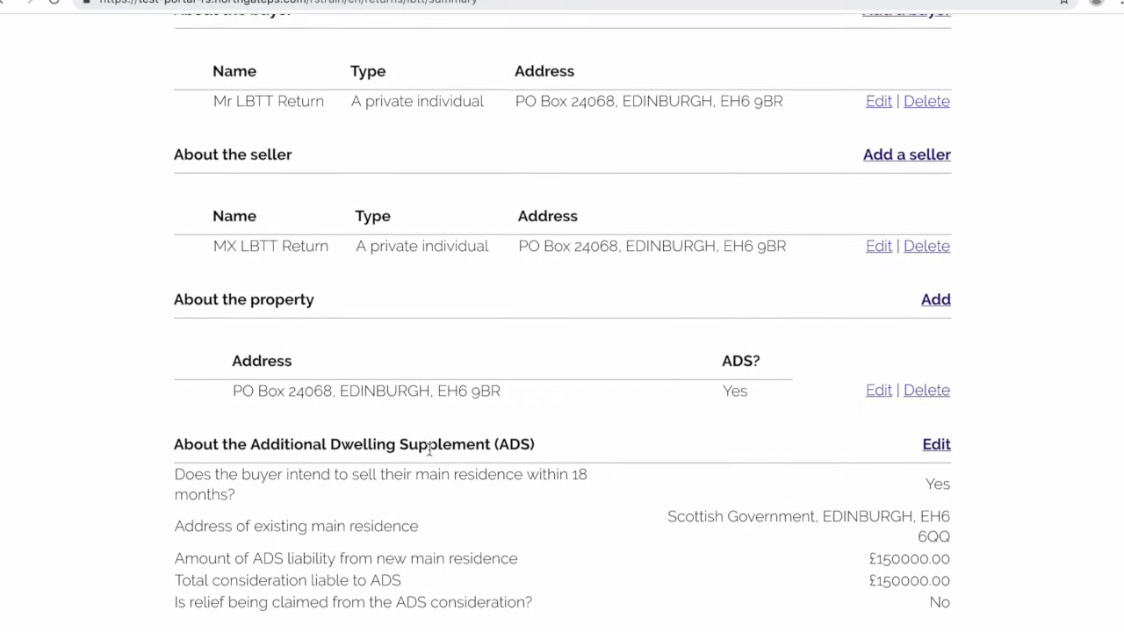
{"action": "scroll", "scroll_direction": "down", "scroll_amount": 3}
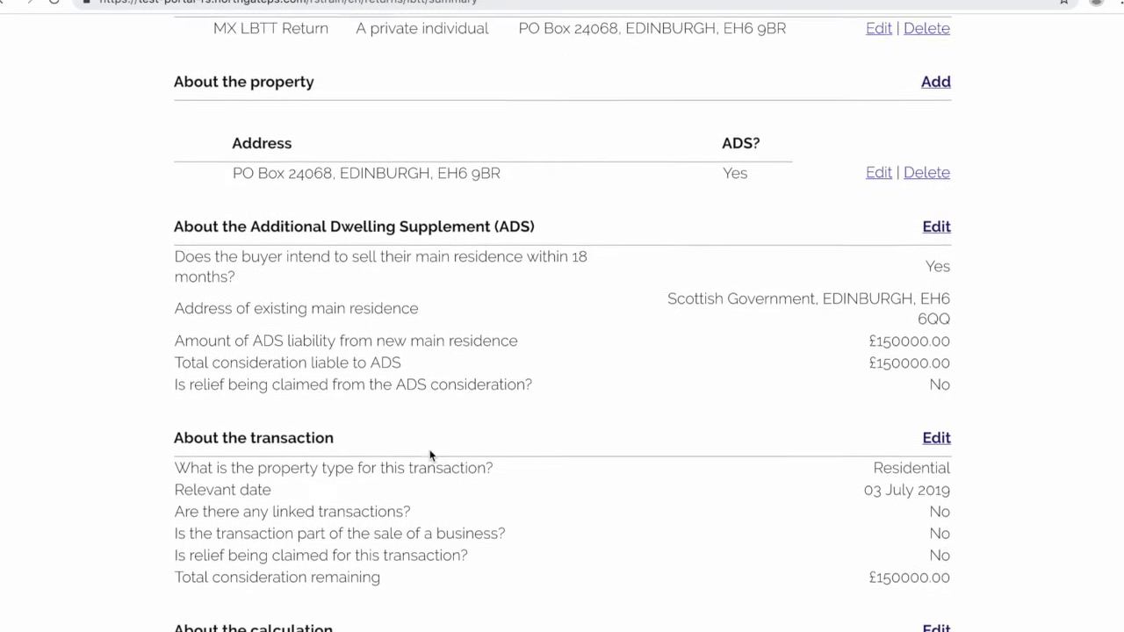
{"action": "scroll", "scroll_direction": "down", "scroll_amount": 3}
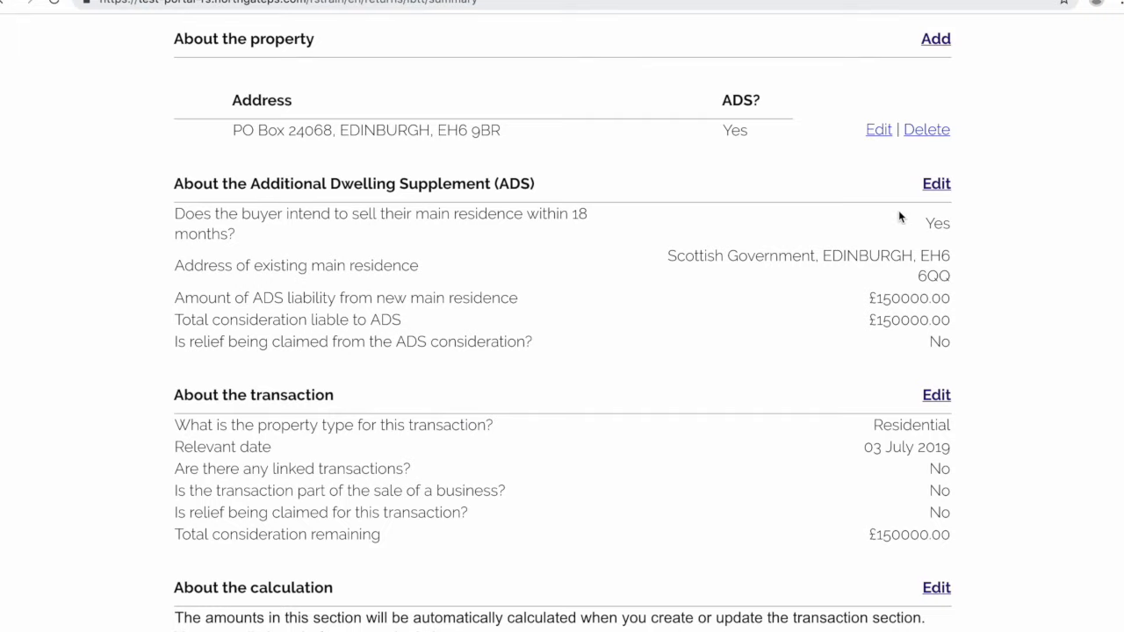
Step: In the ADS section, mark the previous main residence as sold on 03/07/2019
{"action": "left_click", "coordinate": [934, 185]}
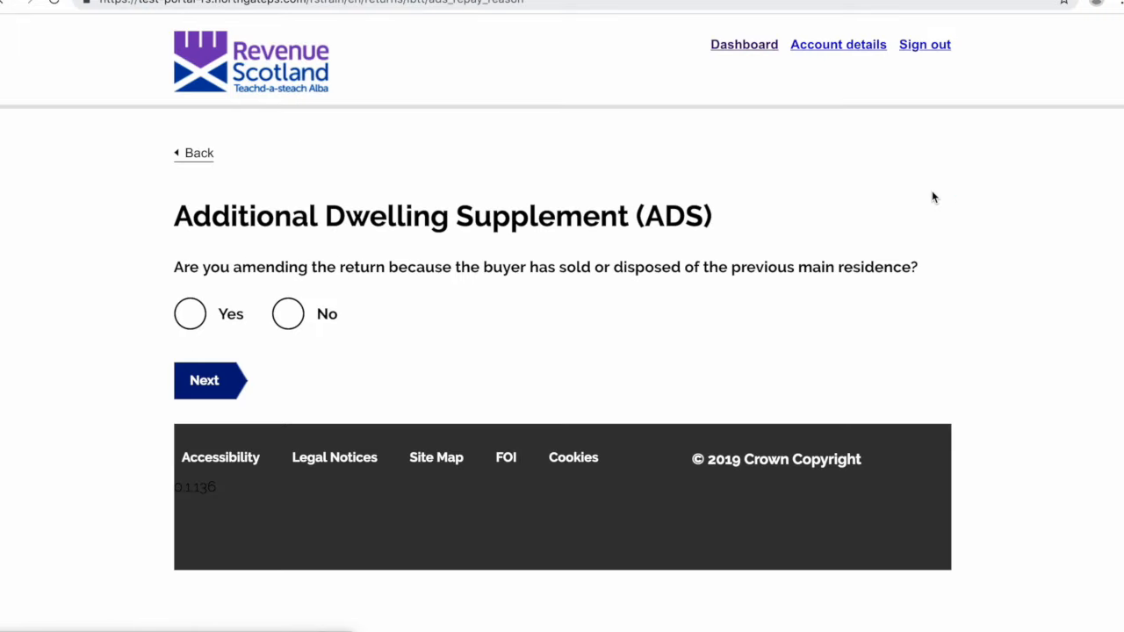
{"action": "mouse_move", "coordinate": [664, 288]}
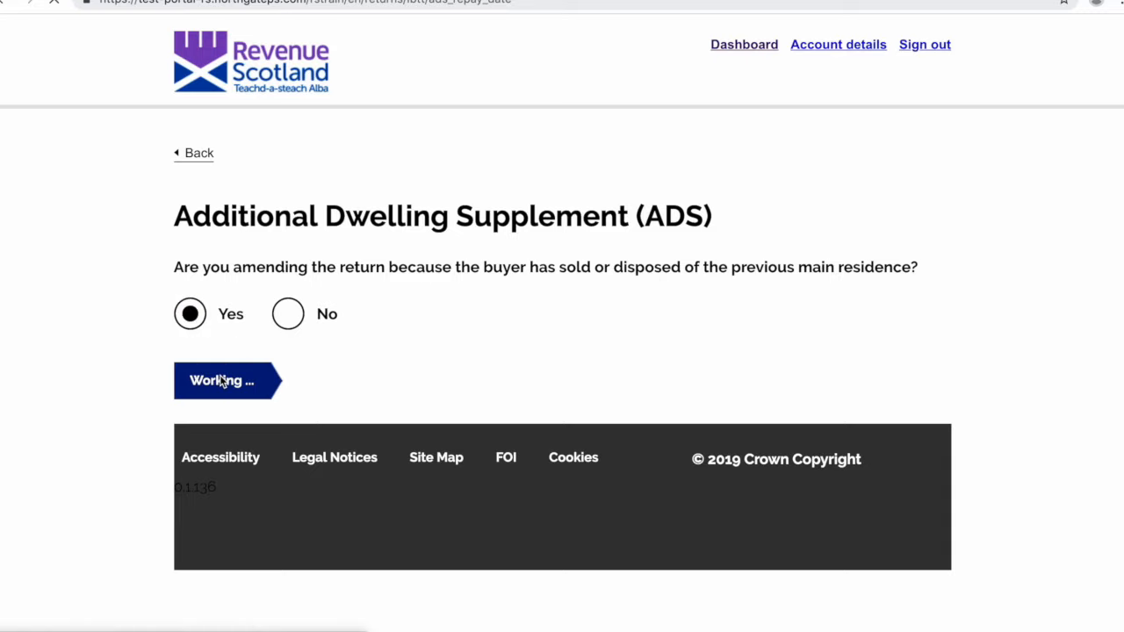
{"action": "left_click", "coordinate": [219, 379]}
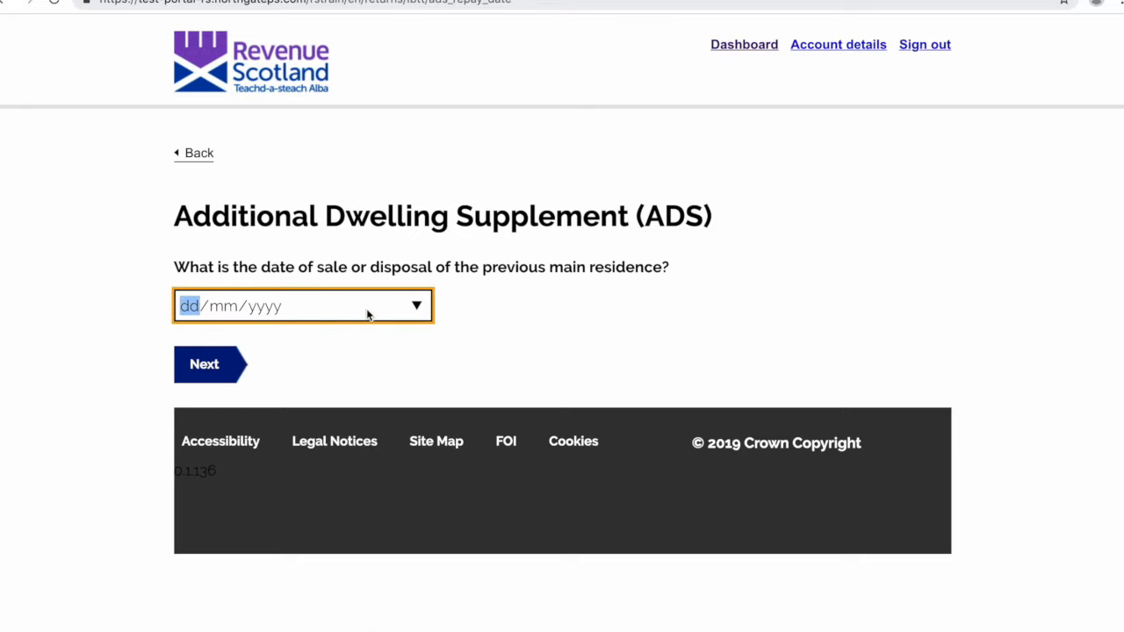
{"action": "type", "text": "03/07/2019"}
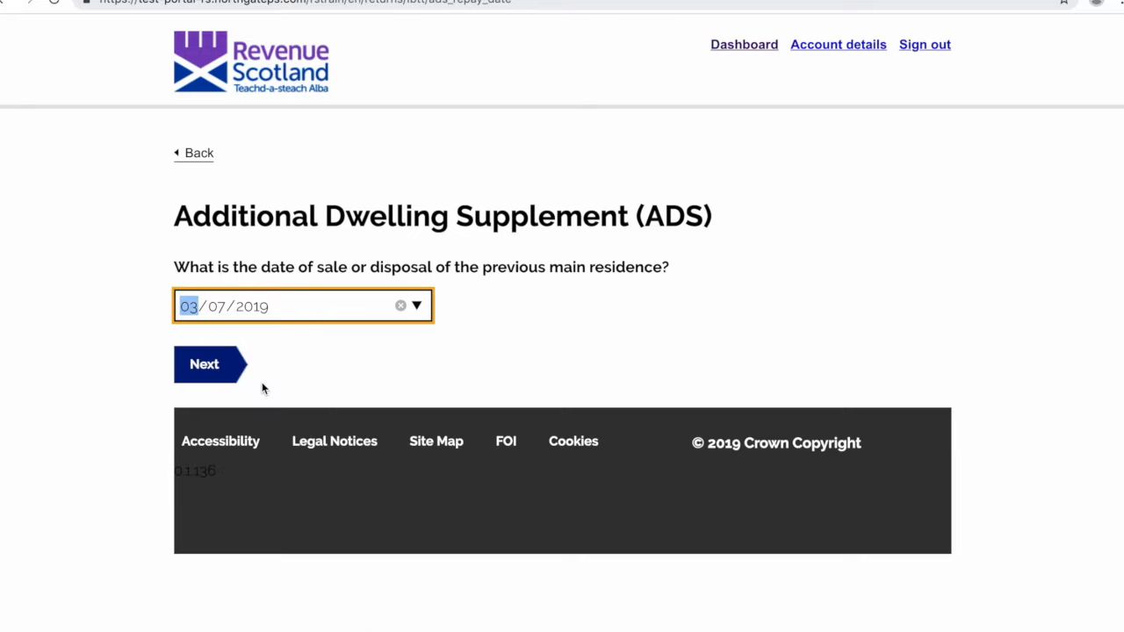
{"action": "left_click", "coordinate": [203, 364]}
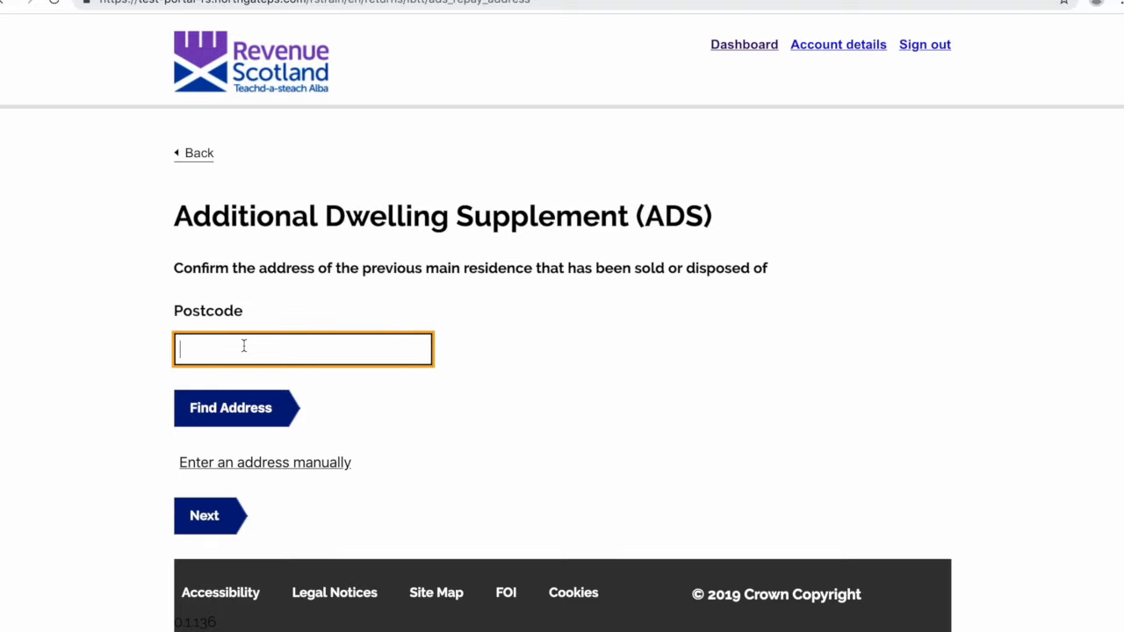
{"action": "type", "text": "EH6 9BR"}
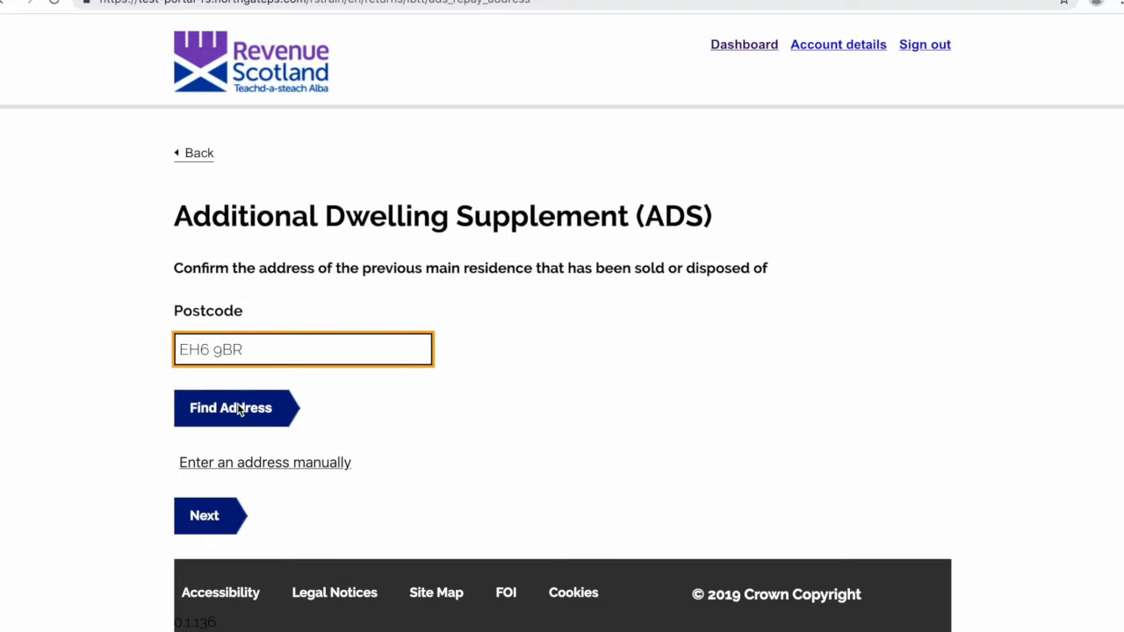
{"action": "left_click", "coordinate": [230, 408]}
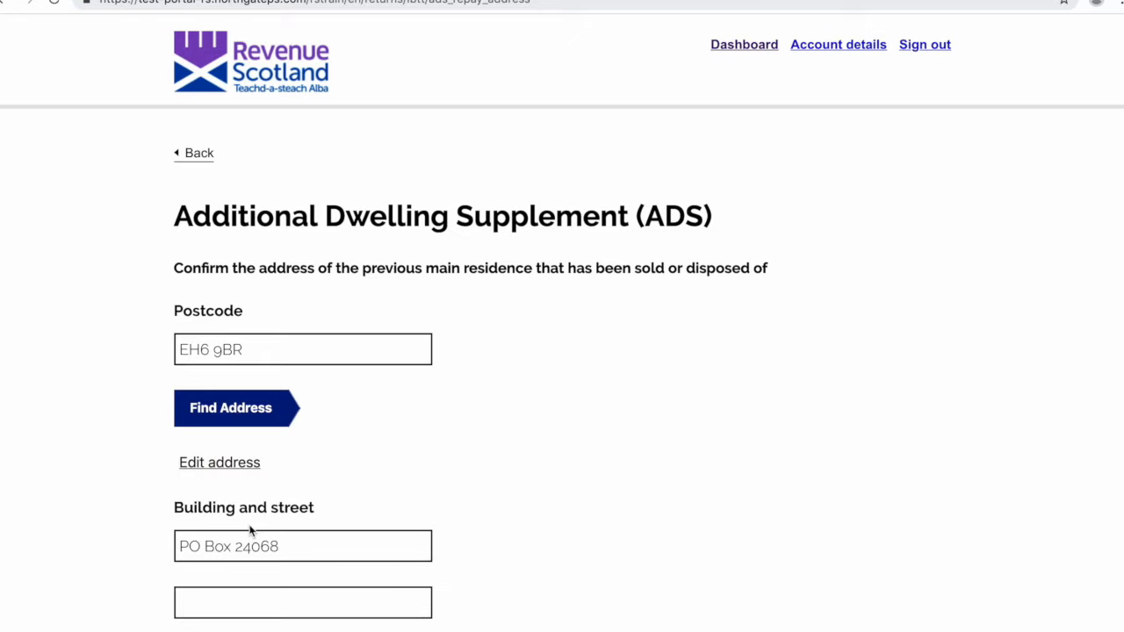
{"action": "scroll", "scroll_direction": "down", "scroll_amount": 3}
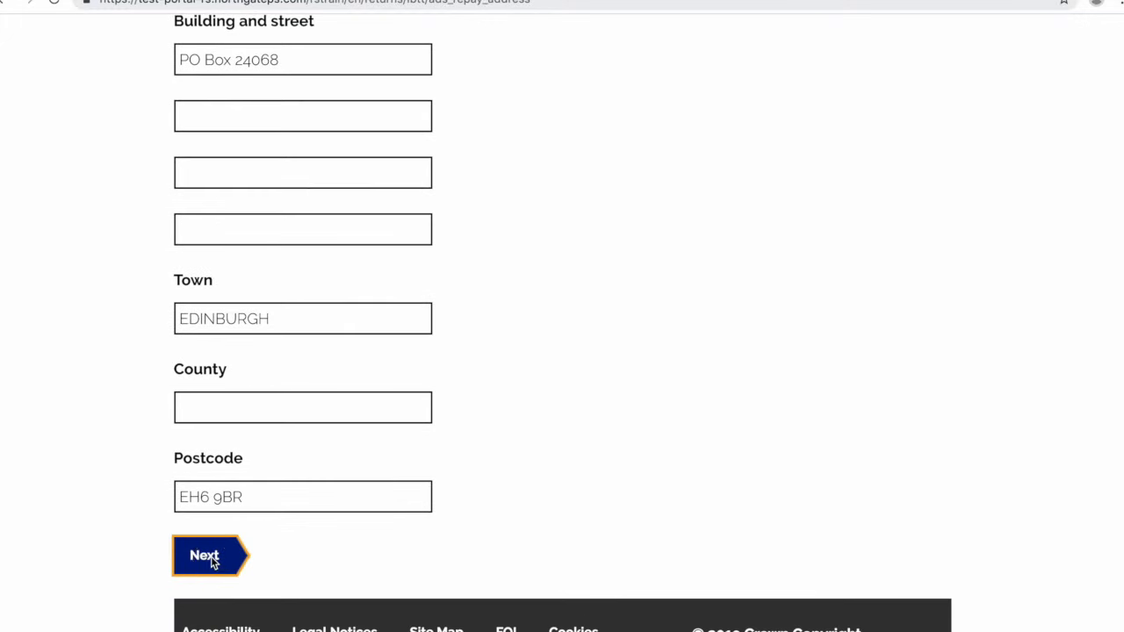
Step: Enter £6000 as the ADS amount to reclaim out of the £8000 originally paid
{"action": "left_click", "coordinate": [204, 555]}
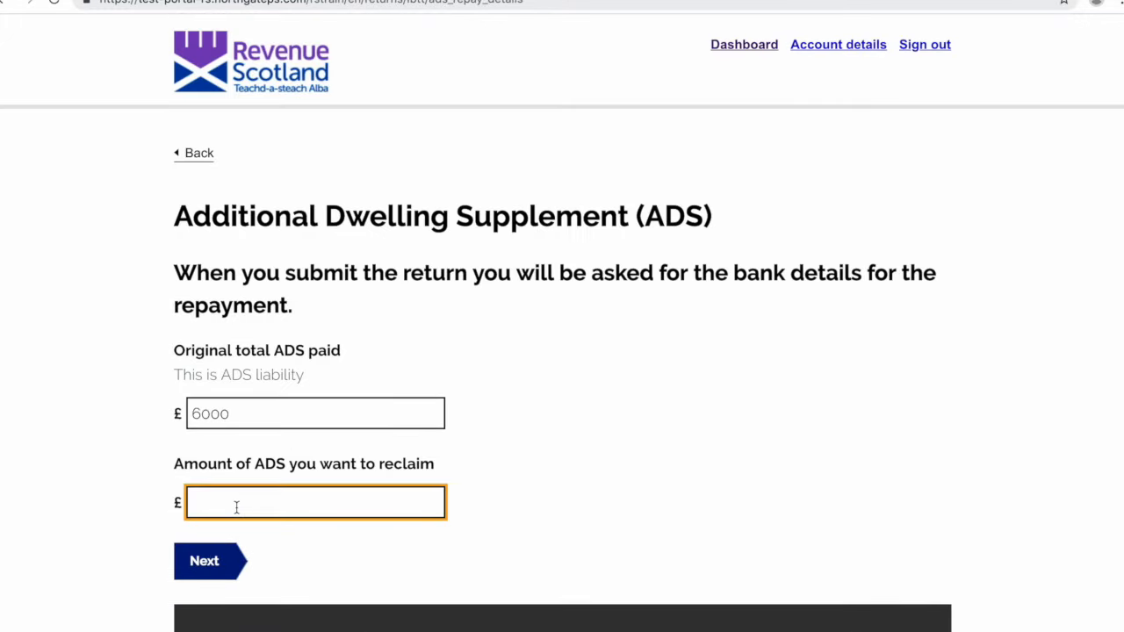
{"action": "type", "text": "6000"}
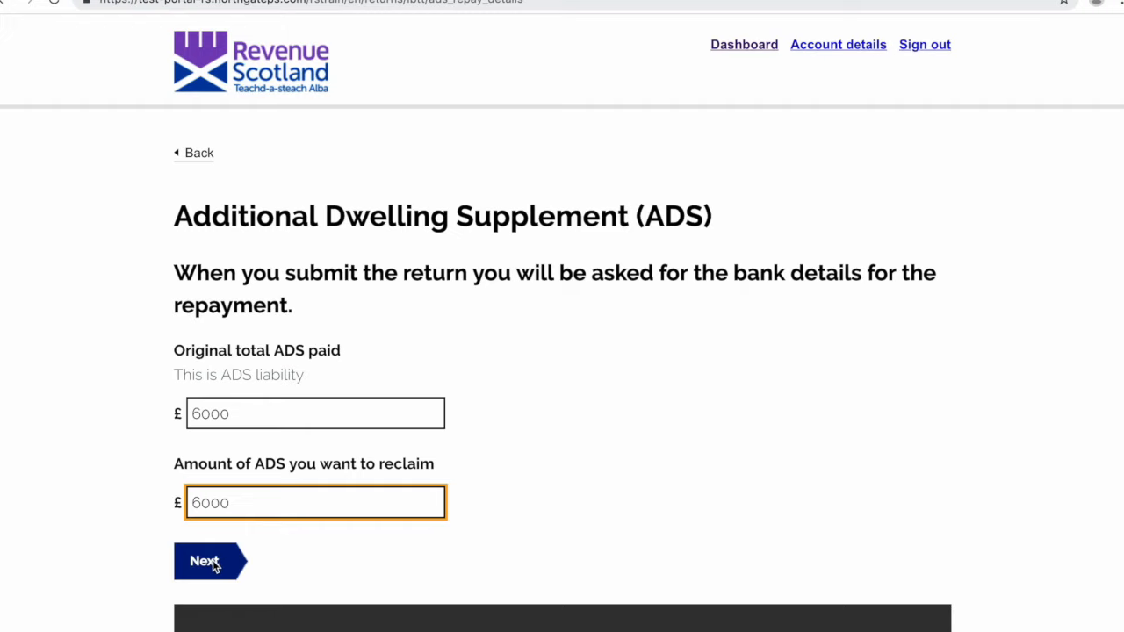
{"action": "left_click", "coordinate": [204, 560]}
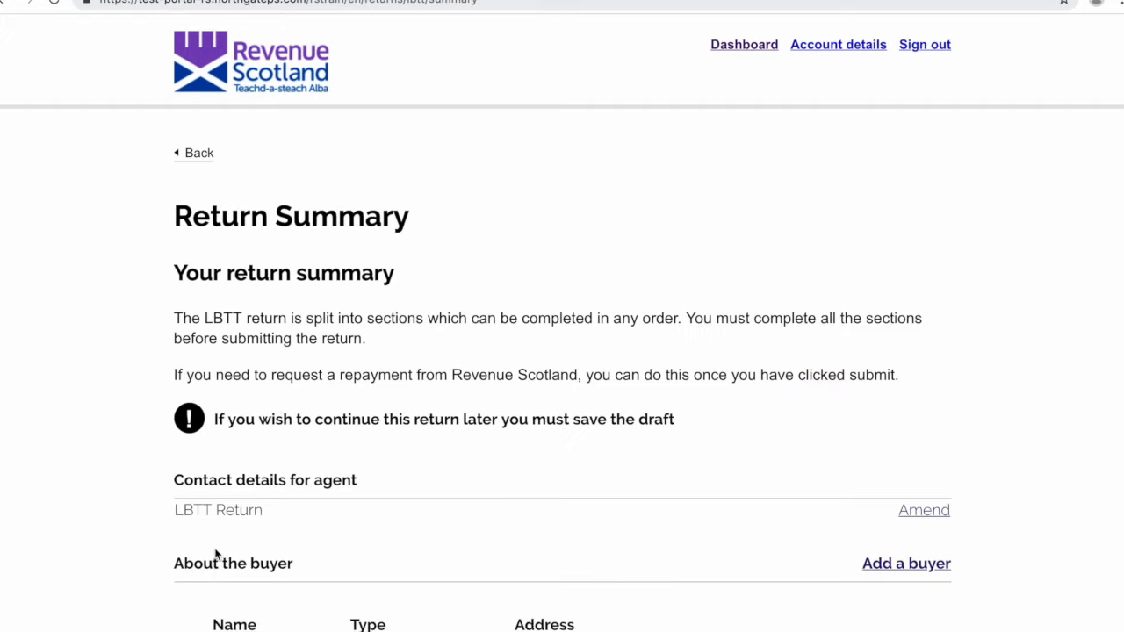
{"action": "scroll", "scroll_direction": "down", "scroll_amount": 3}
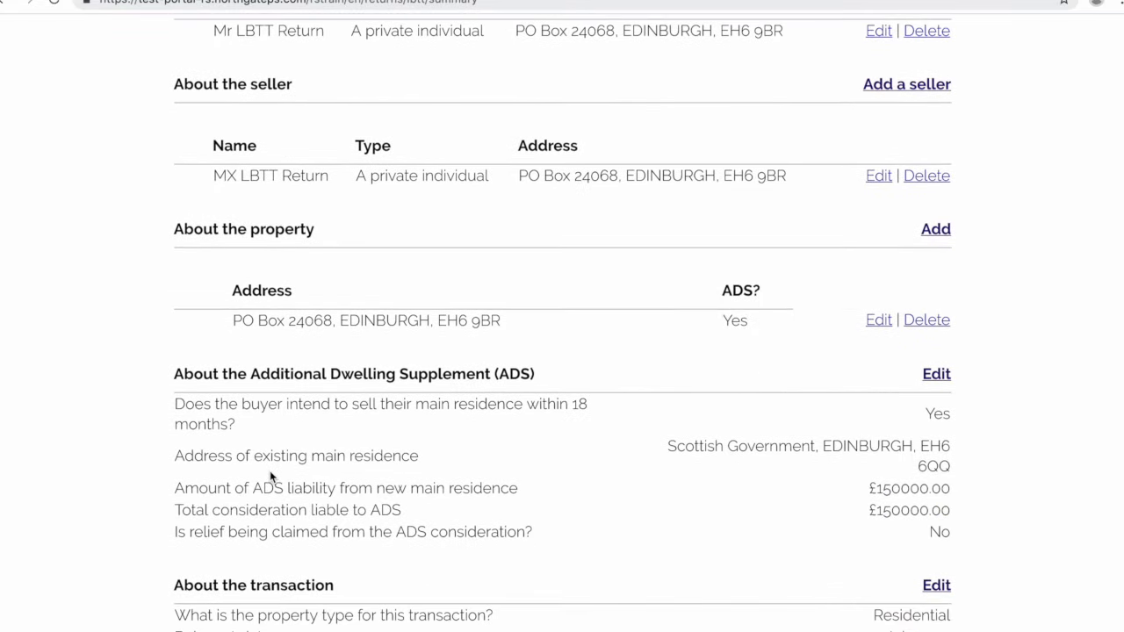
{"action": "scroll", "scroll_direction": "down", "scroll_amount": 3}
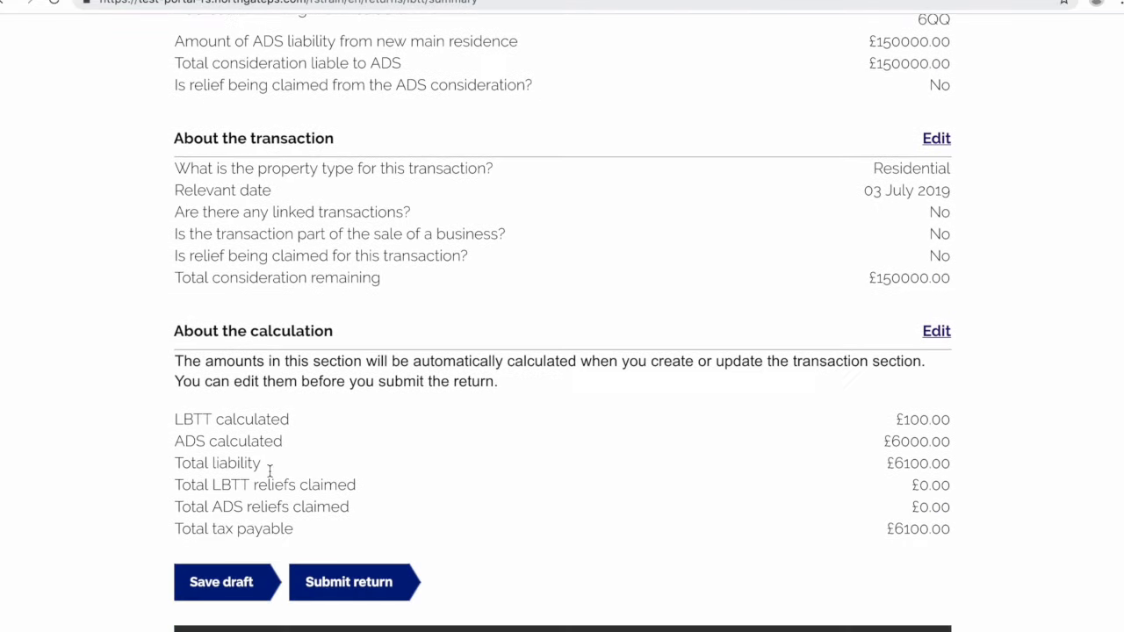
{"action": "scroll", "scroll_direction": "down", "scroll_amount": 3}
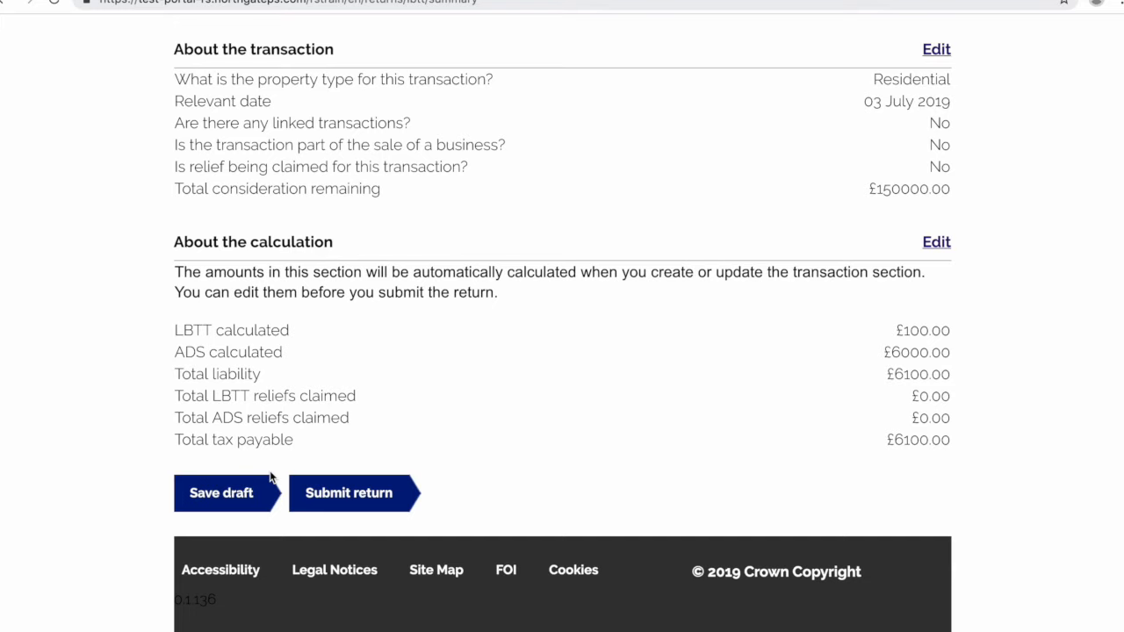
{"action": "scroll", "scroll_direction": "down", "scroll_amount": 3}
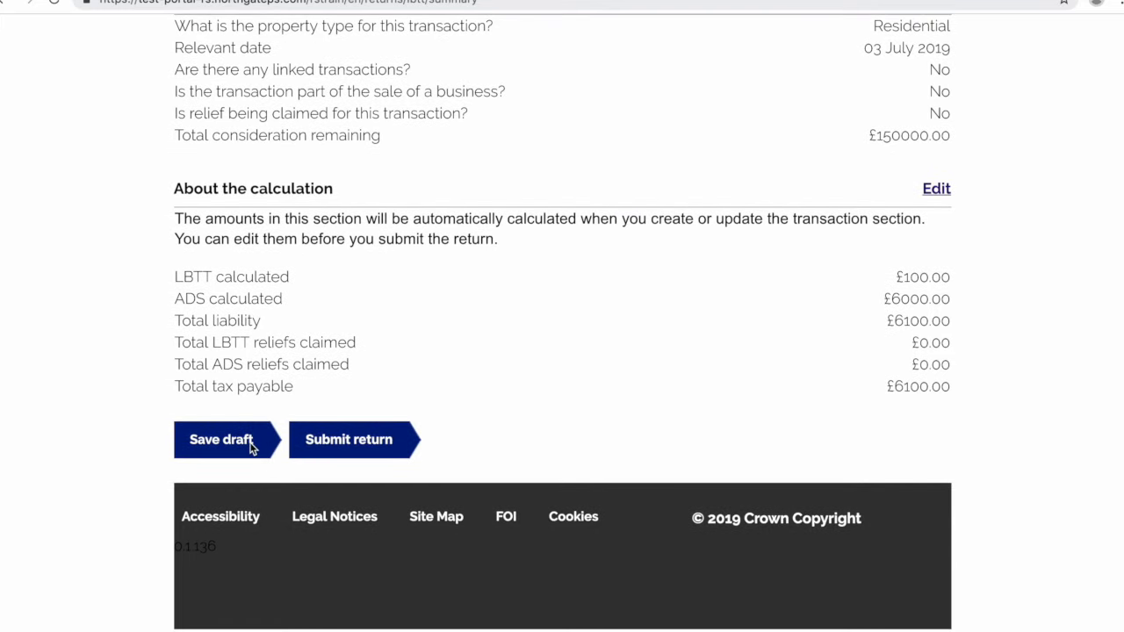
Step: Answer Yes to requesting a repayment and move to the £6000 claim amount field
{"action": "left_click", "coordinate": [347, 439]}
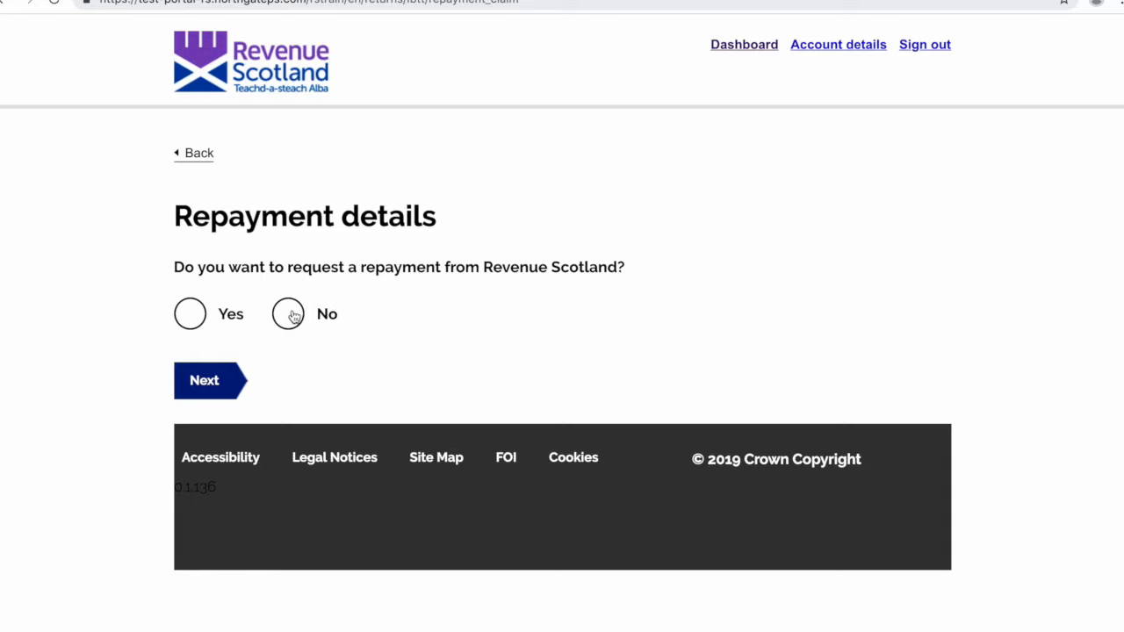
{"action": "left_click", "coordinate": [190, 313]}
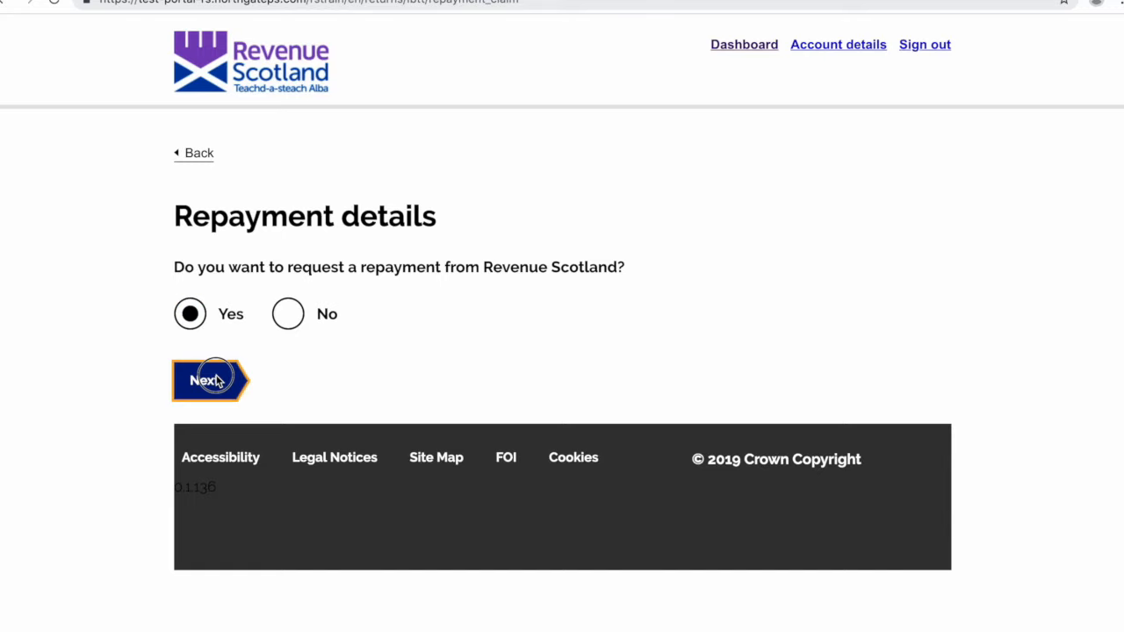
{"action": "left_click", "coordinate": [204, 380]}
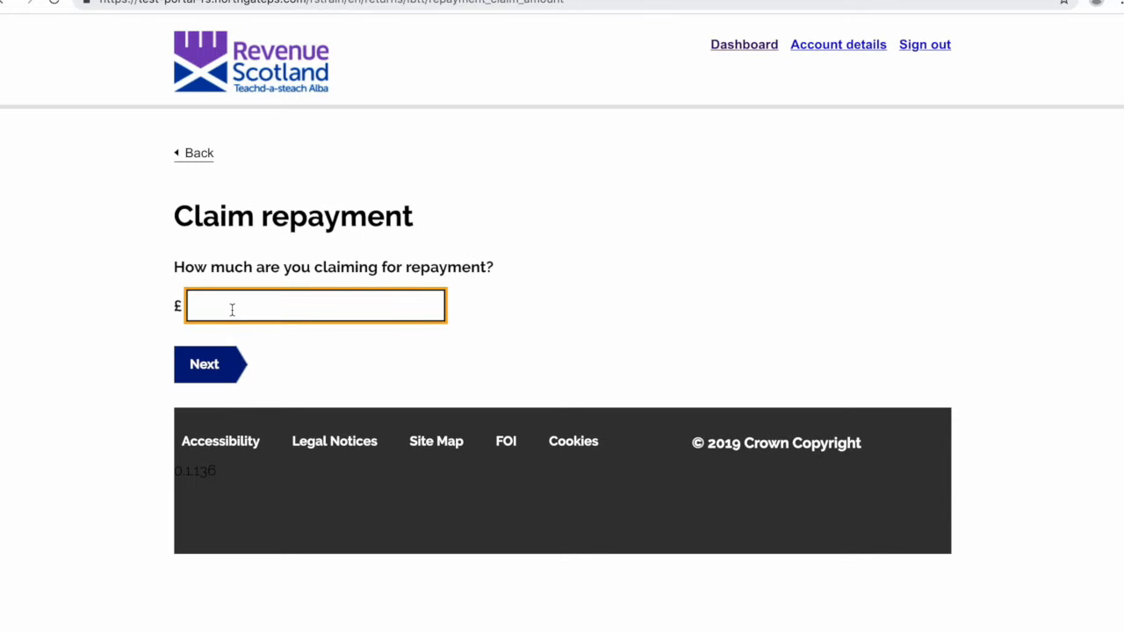
{"action": "left_click", "coordinate": [209, 363]}
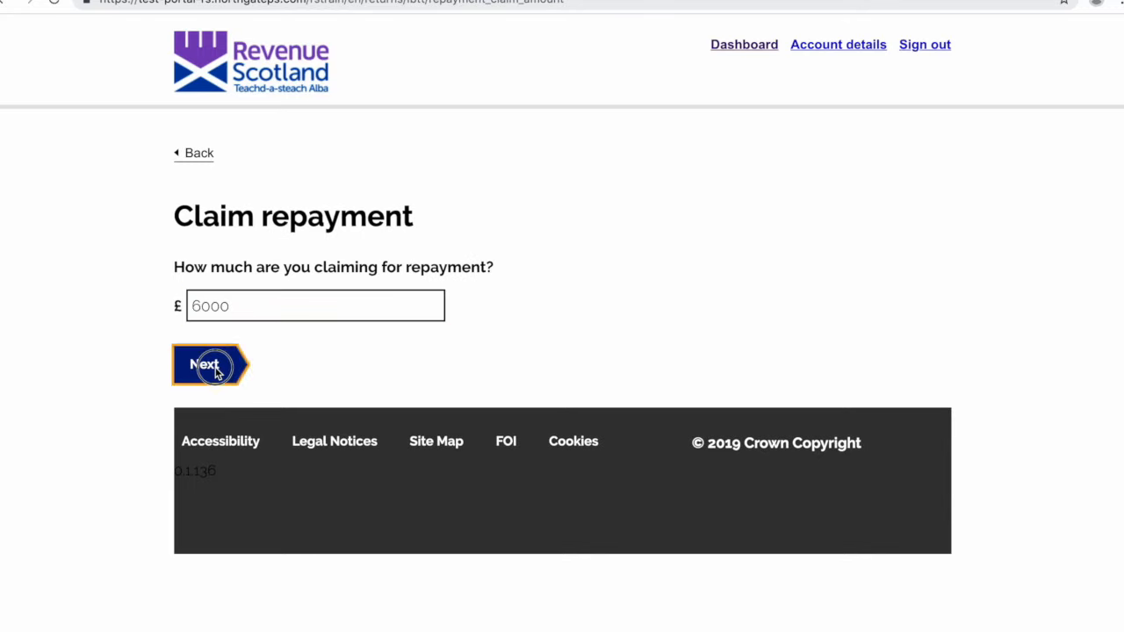
Step: Submit bank details: holder LBTT Return, account 01234567, sort code 99-99-99, Bank of LBTT
{"action": "left_click", "coordinate": [211, 363]}
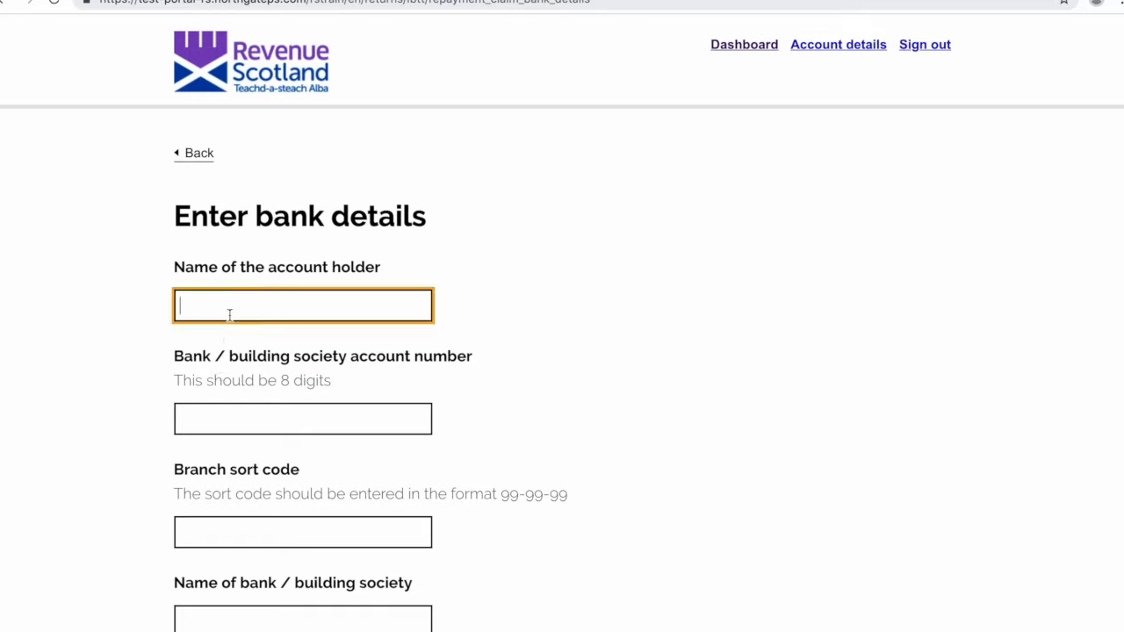
{"action": "type", "text": "LBTT Return"}
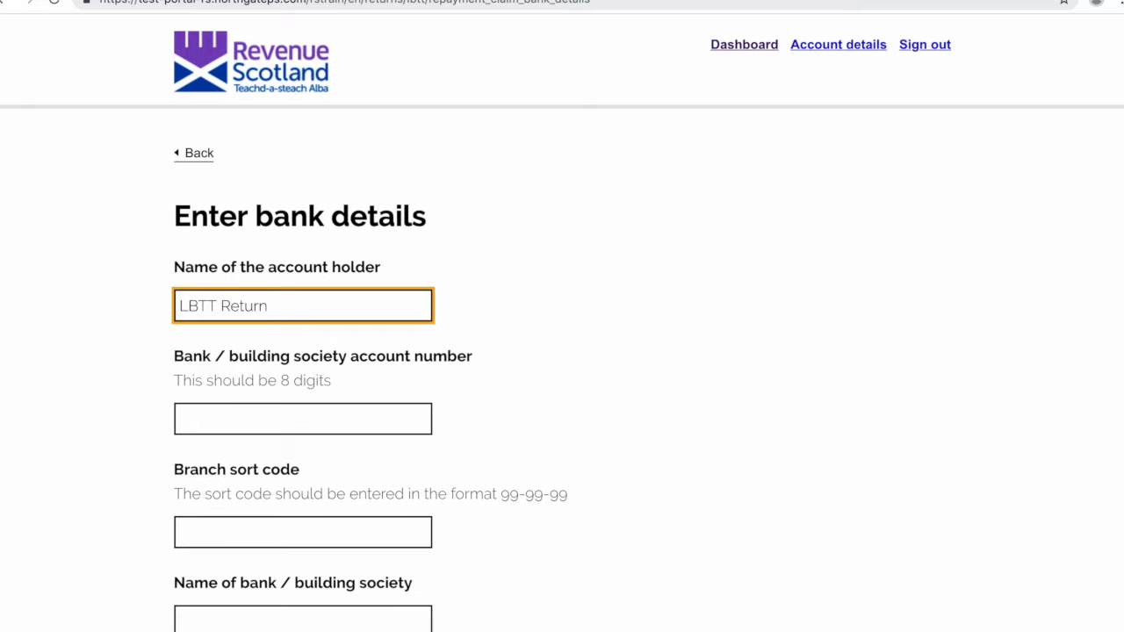
{"action": "type", "text": "01234"}
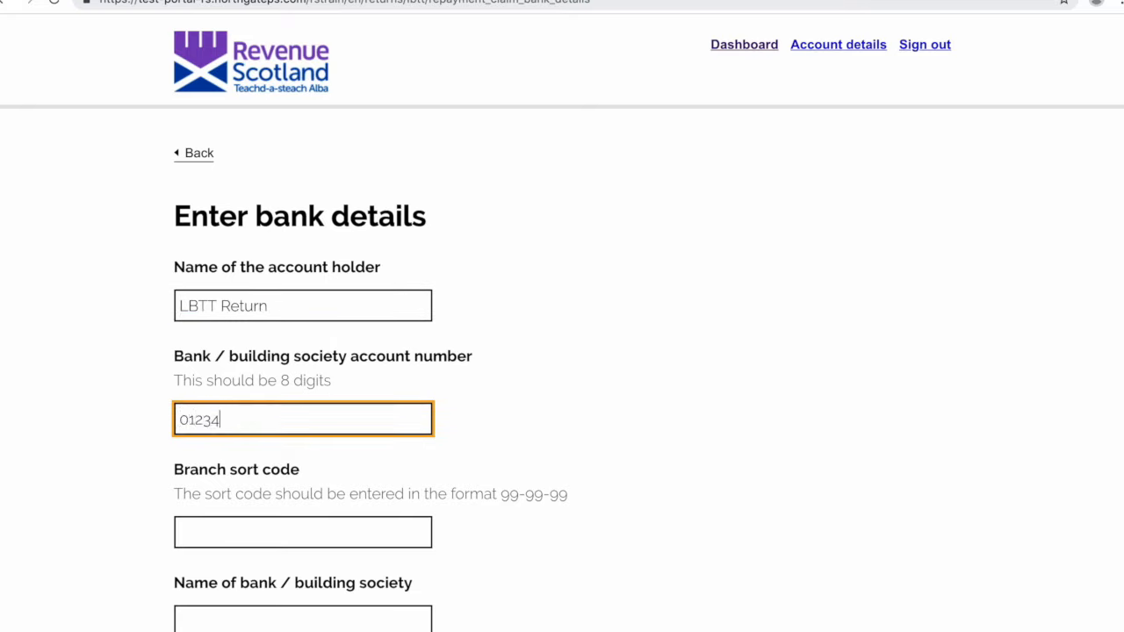
{"action": "type", "text": "567"}
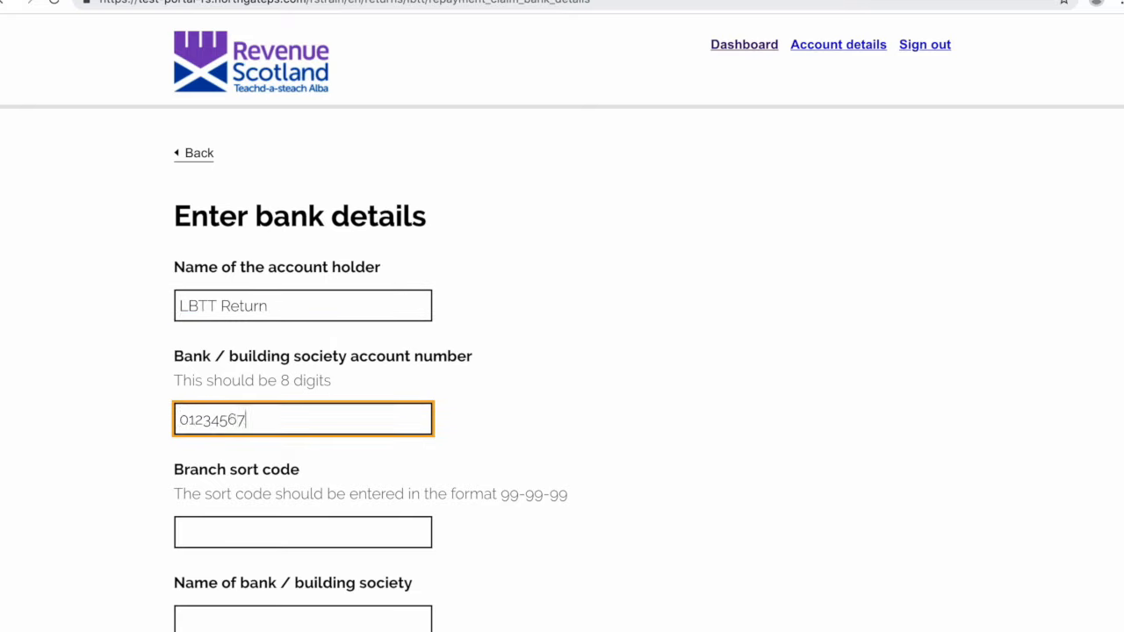
{"action": "type", "text": "99-99-99"}
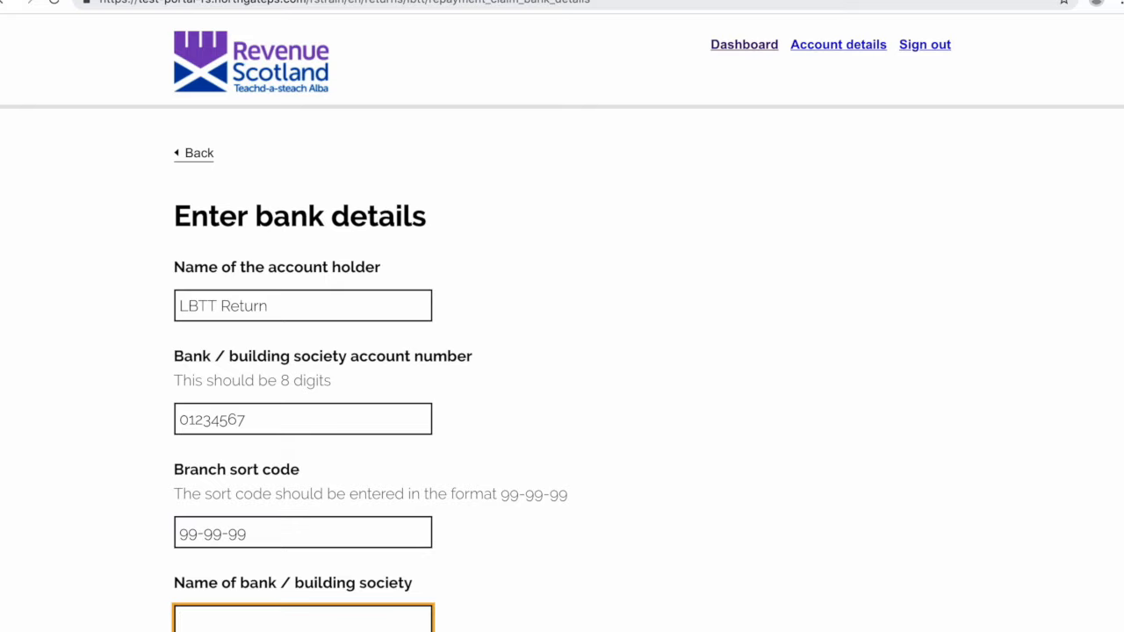
{"action": "type", "text": "Bank of LBTT"}
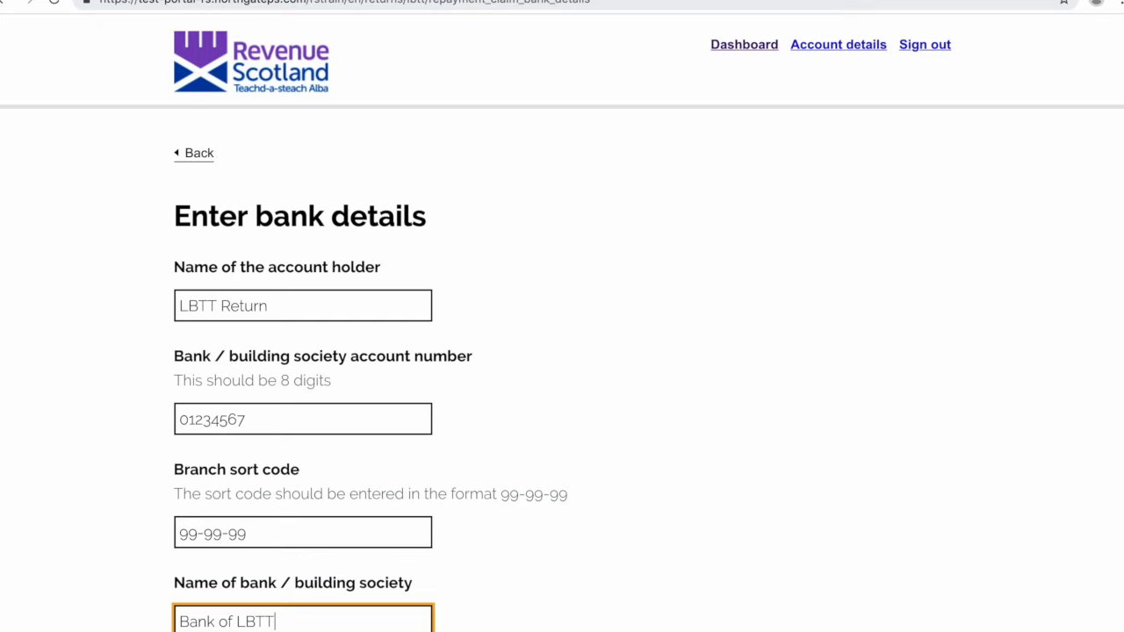
{"action": "scroll", "scroll_direction": "down", "scroll_amount": 3}
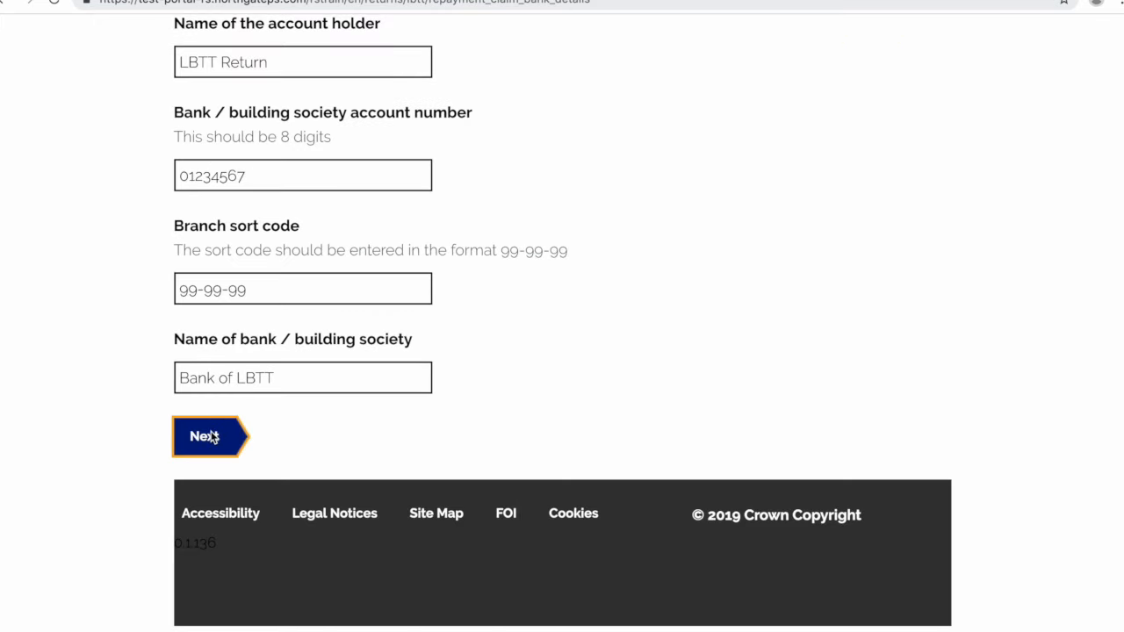
{"action": "left_click", "coordinate": [203, 435]}
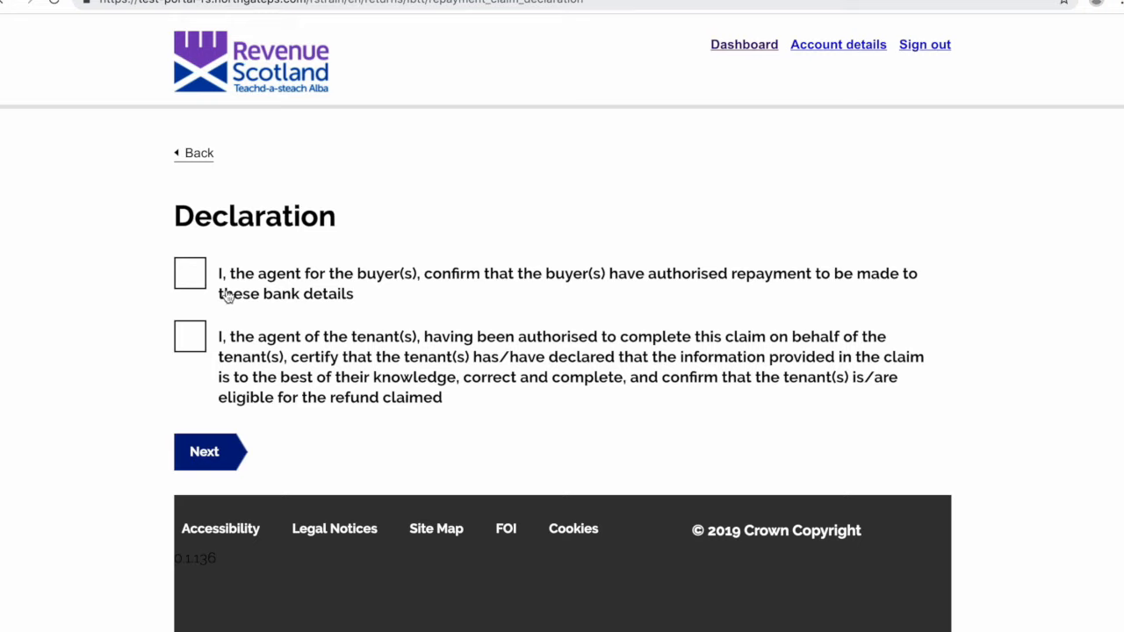
Step: Tick the declaration that buyers authorised repayment to these bank details
{"action": "left_click", "coordinate": [190, 272]}
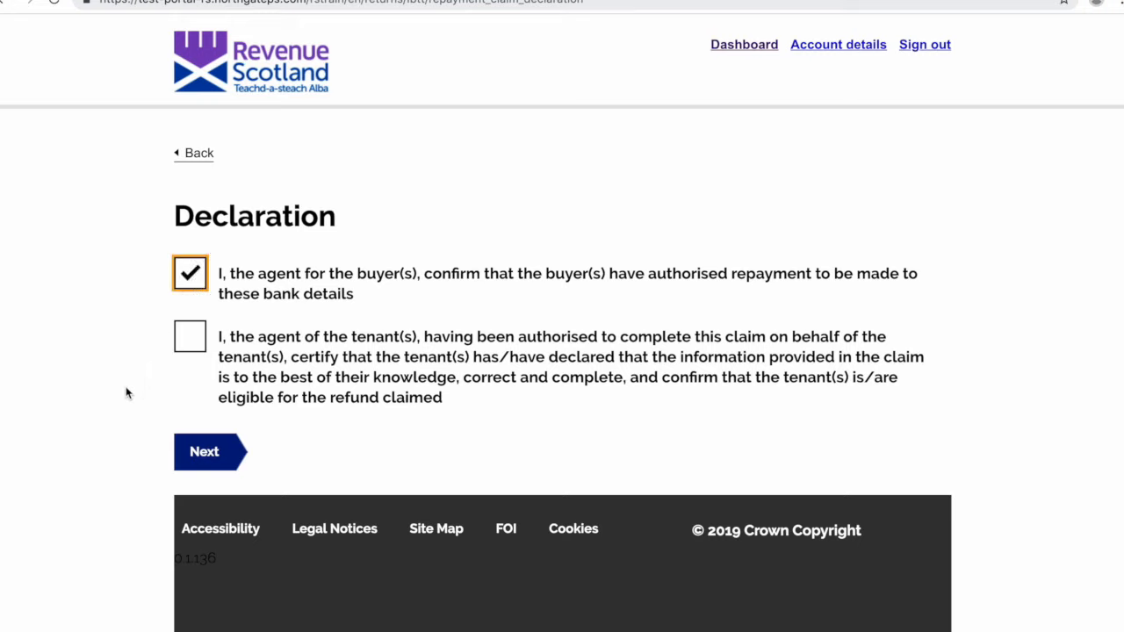
{"action": "mouse_move", "coordinate": [149, 361]}
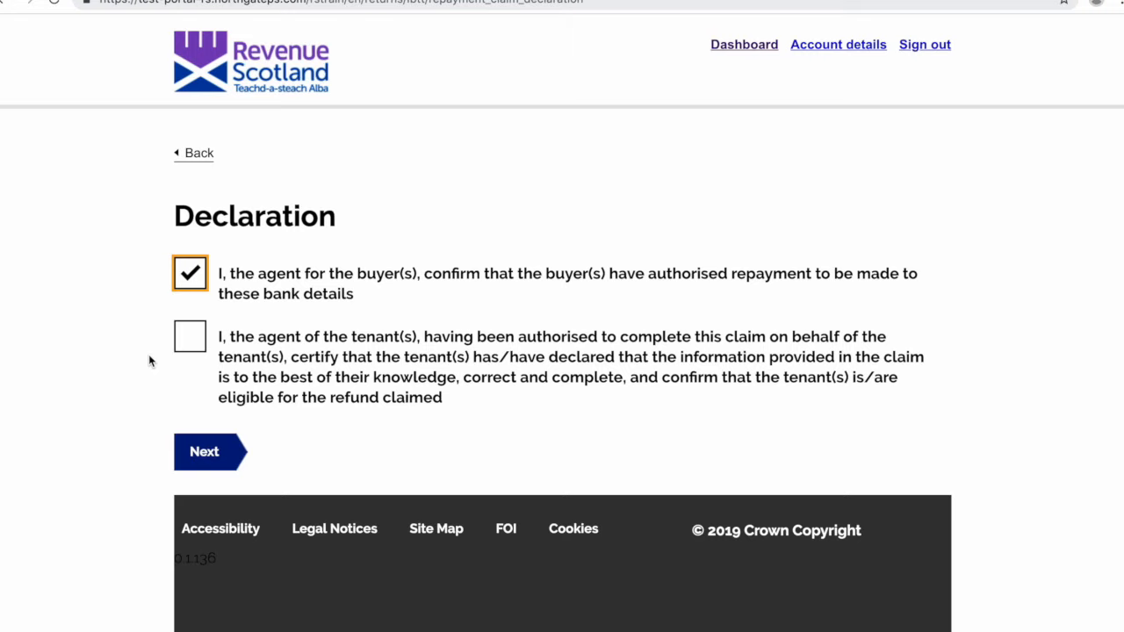
{"action": "mouse_move", "coordinate": [182, 340]}
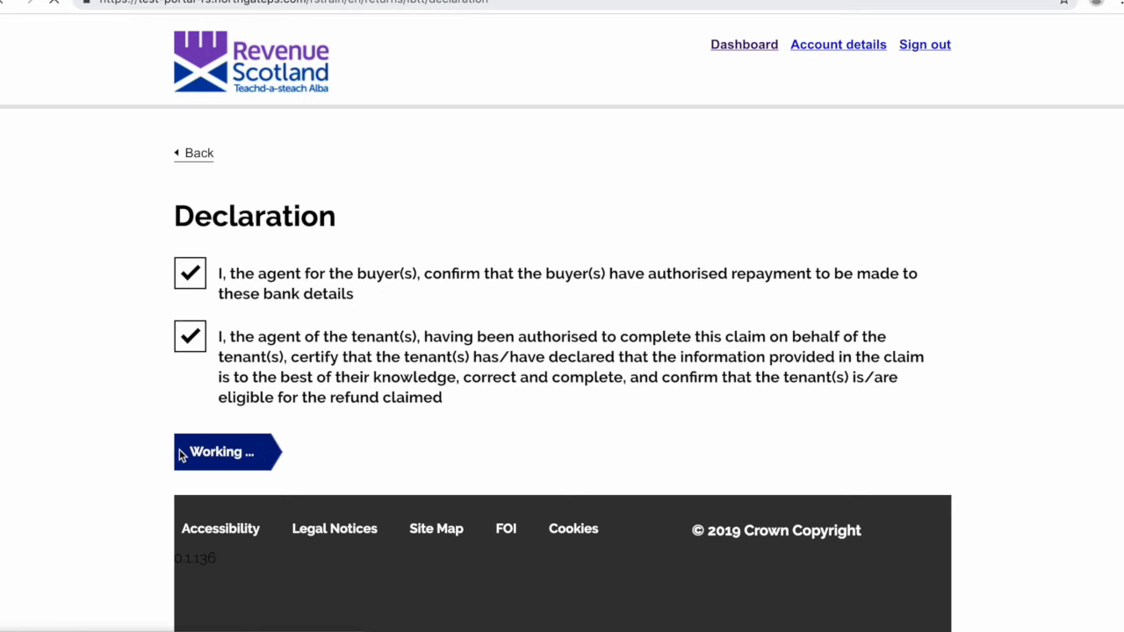
Step: Confirm authority to act, accept the agent declaration and submit amended return RS1000016LFTS
{"action": "left_click", "coordinate": [220, 451]}
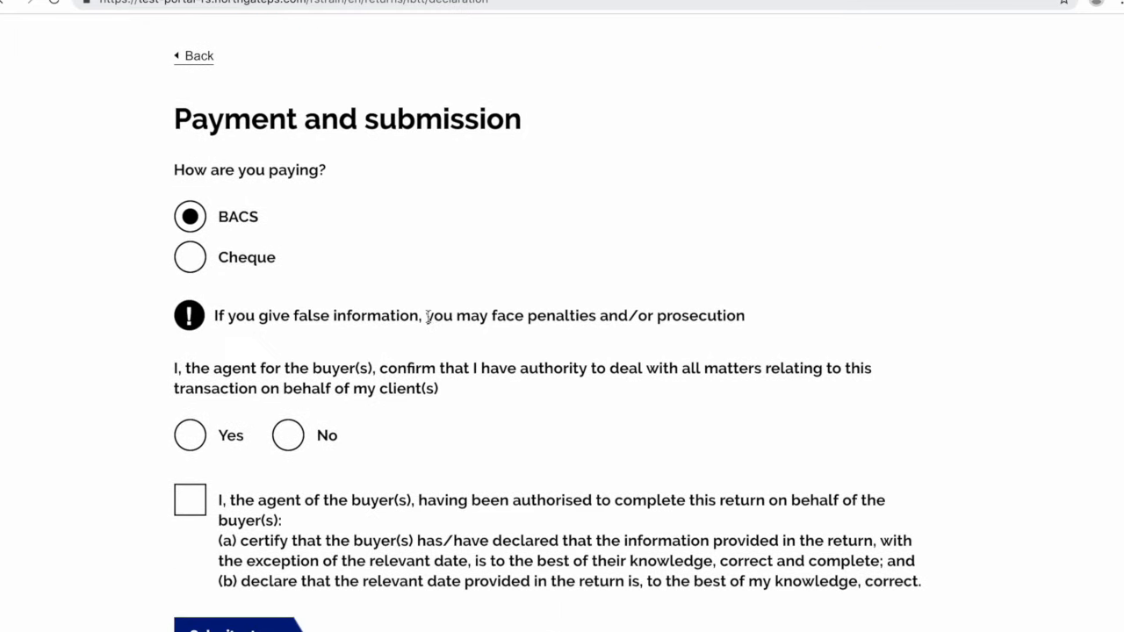
{"action": "scroll", "scroll_direction": "down", "scroll_amount": 3}
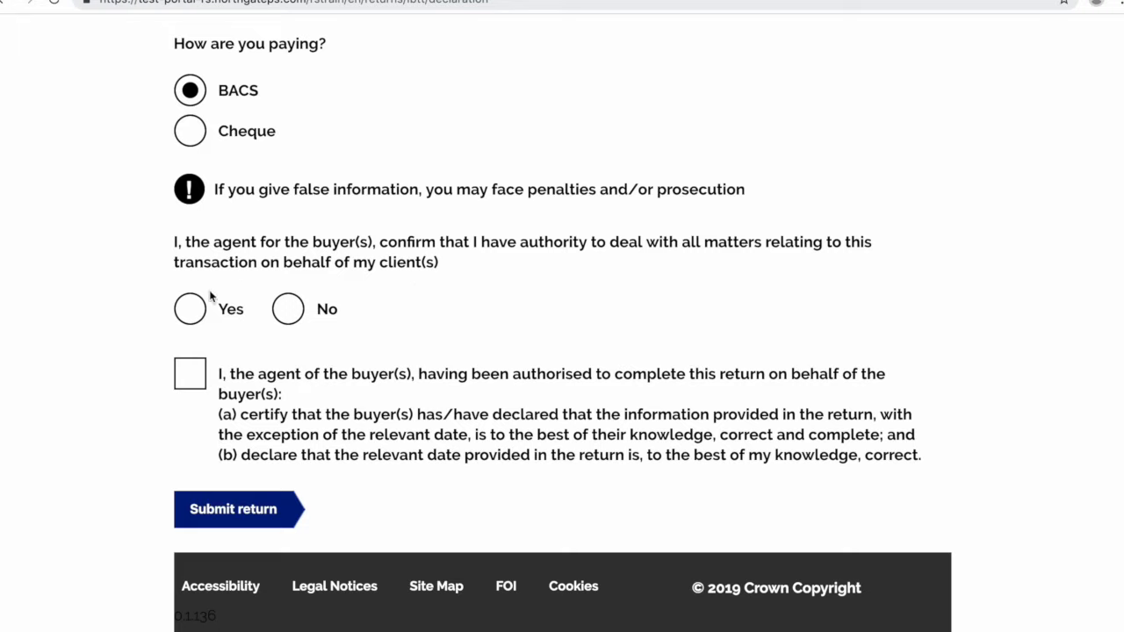
{"action": "left_click", "coordinate": [189, 309]}
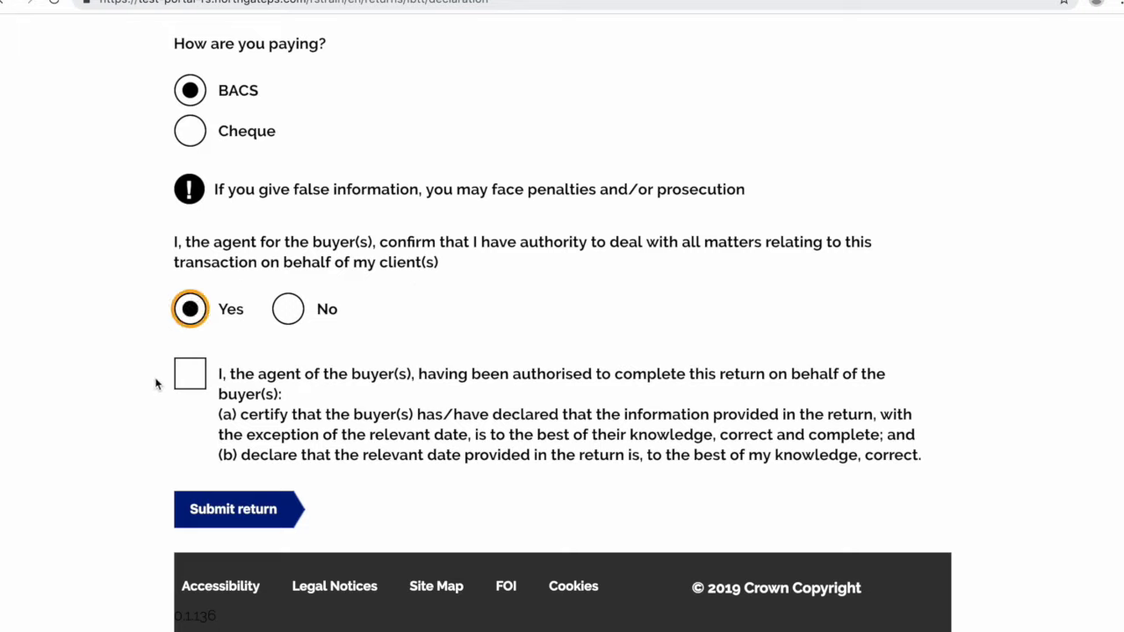
{"action": "left_click", "coordinate": [189, 372]}
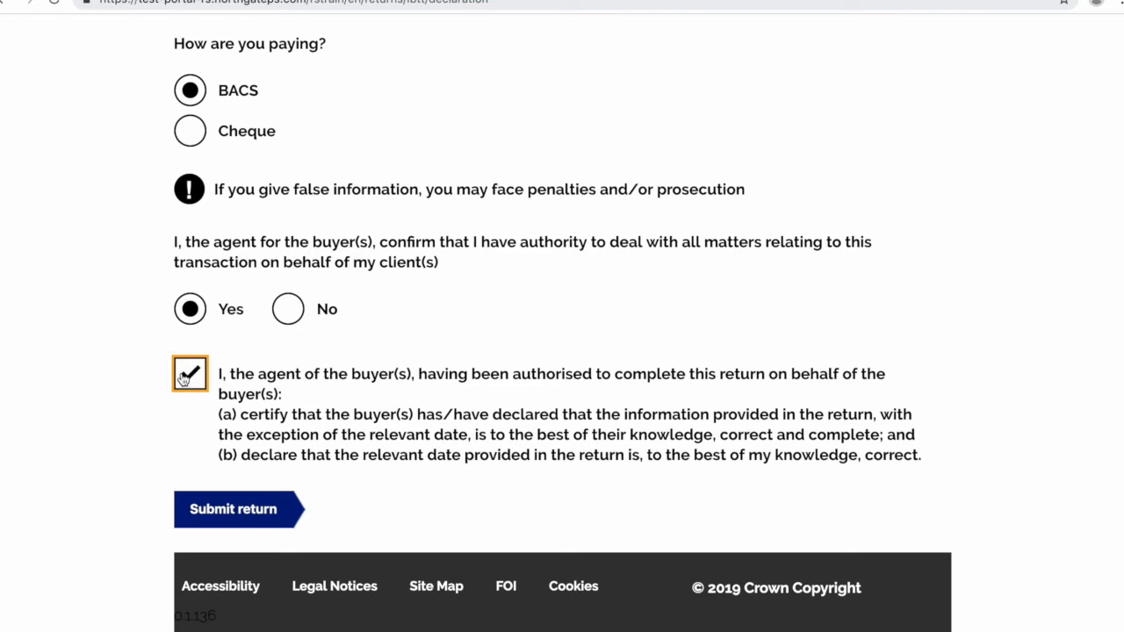
{"action": "left_click", "coordinate": [232, 509]}
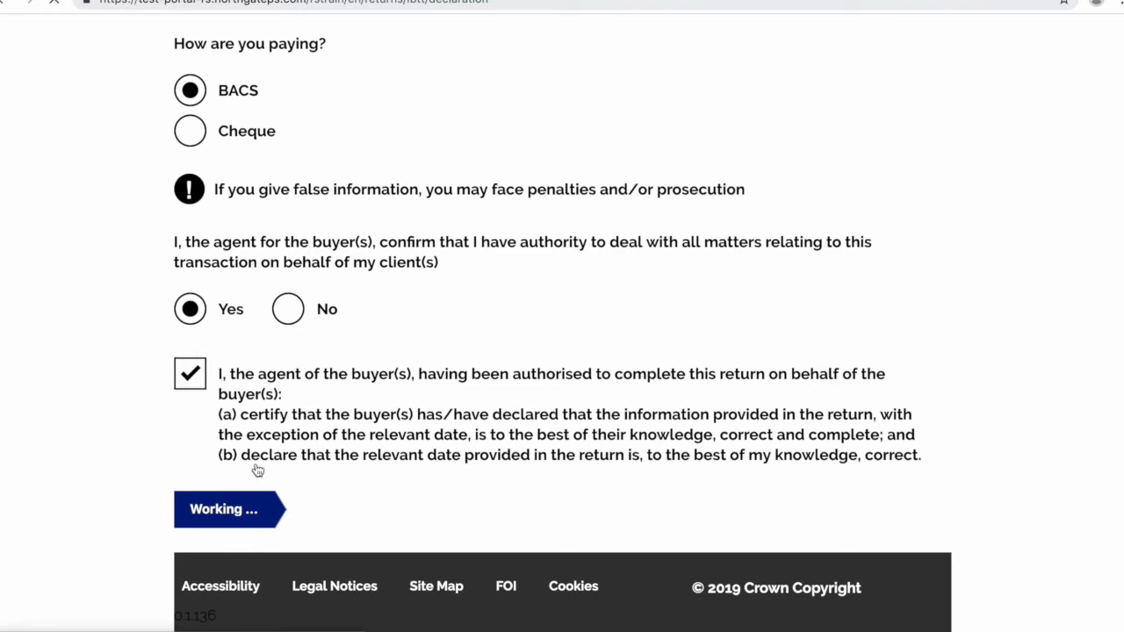
{"action": "left_click", "coordinate": [221, 510]}
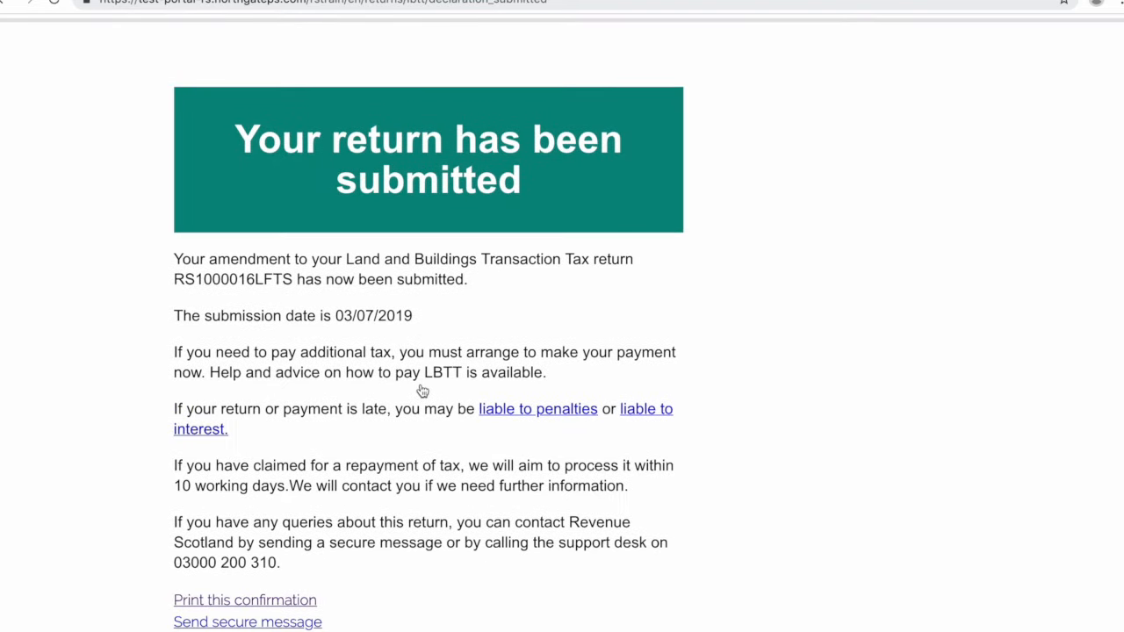
Step: Leave the submission confirmation via Go to dashboard
{"action": "scroll", "scroll_direction": "down", "scroll_amount": 3}
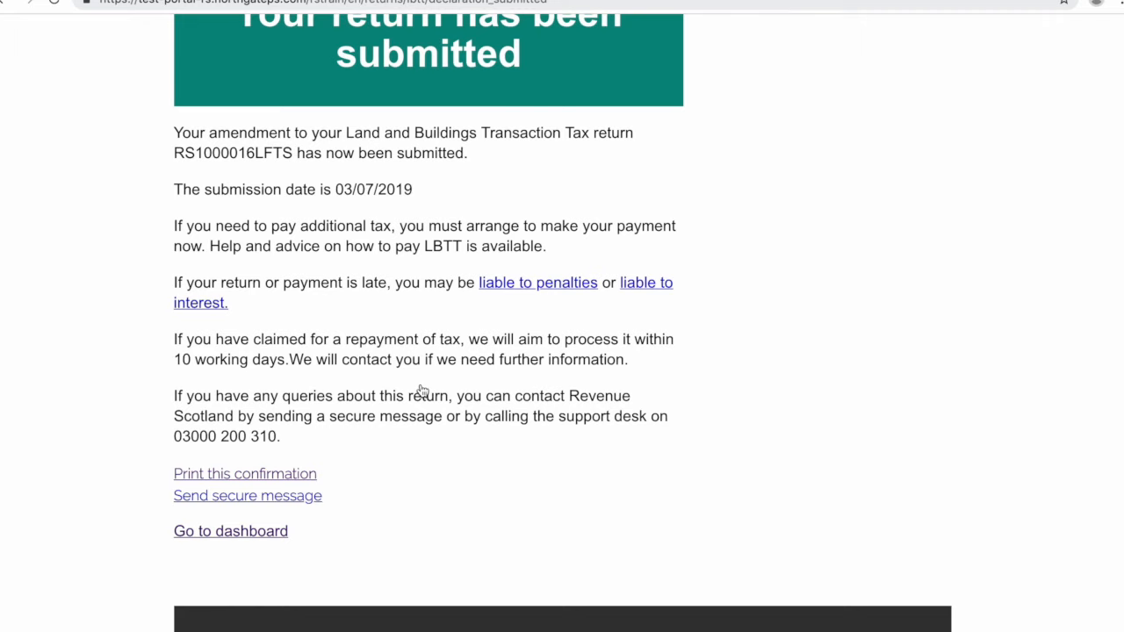
{"action": "scroll", "scroll_direction": "down", "scroll_amount": 3}
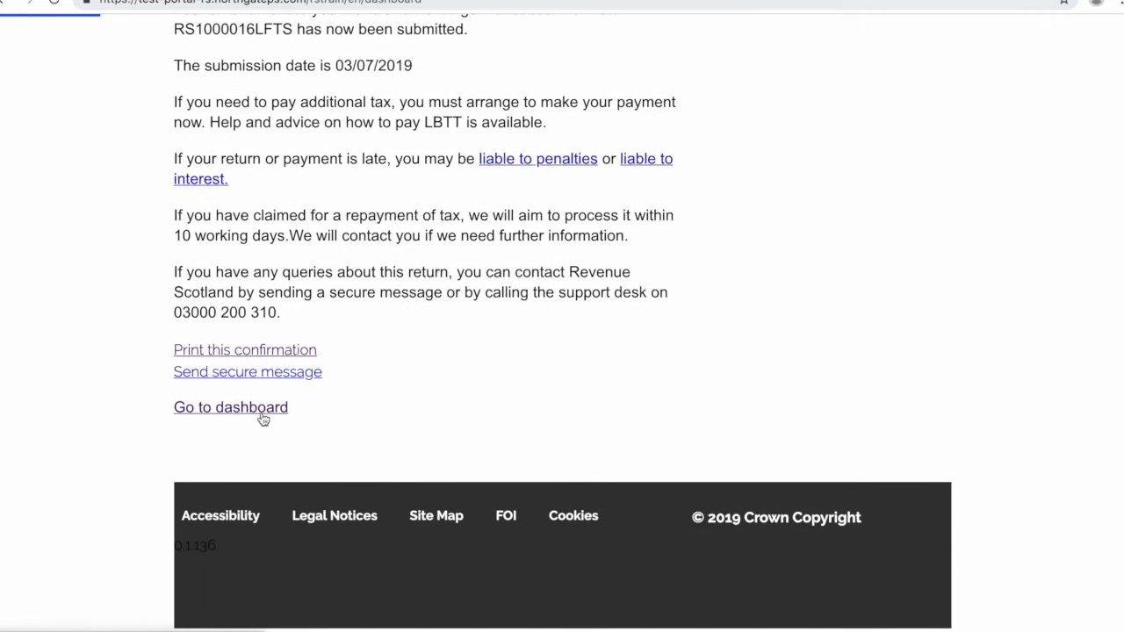
{"action": "left_click", "coordinate": [230, 407]}
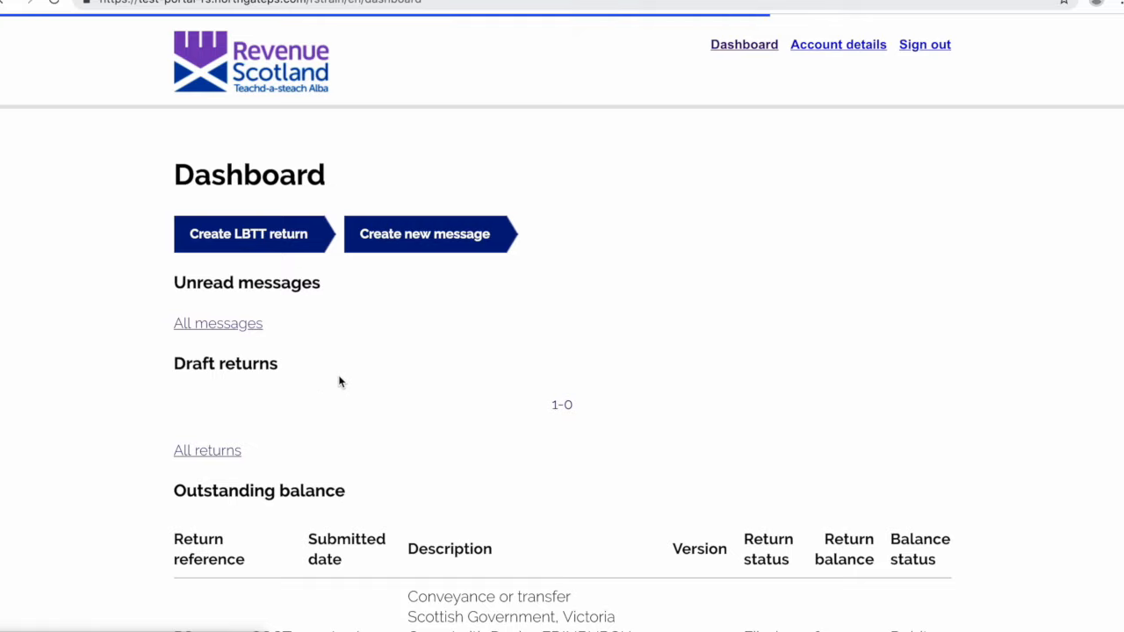